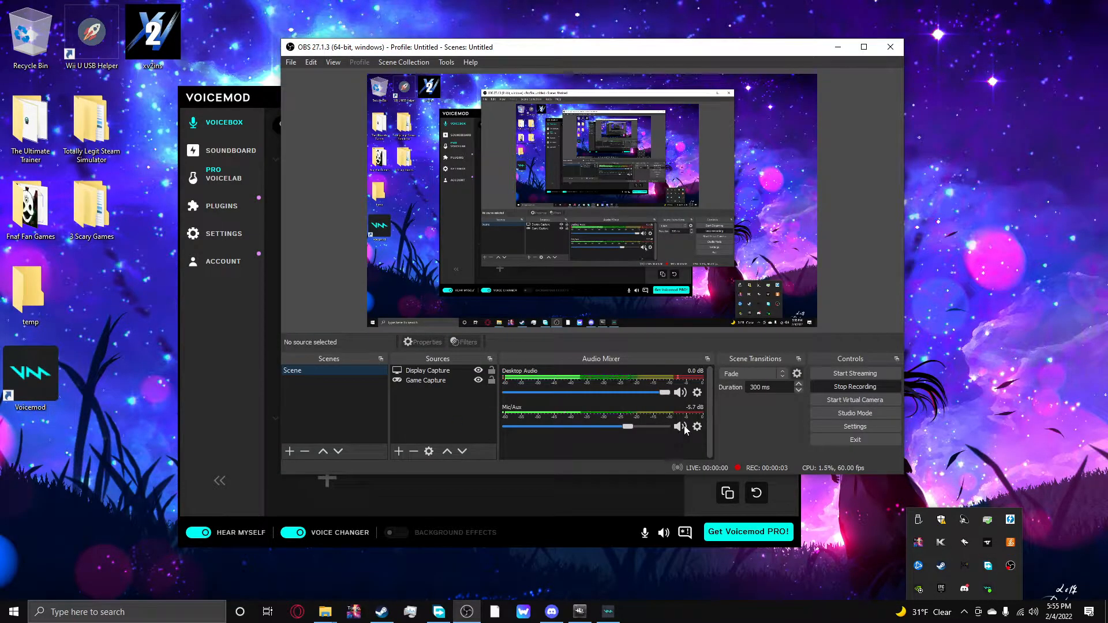
Minimize the OBS window so Voicemod's Voicebox with the Clean voice shows
{"action": "left_click", "coordinate": [678, 426]}
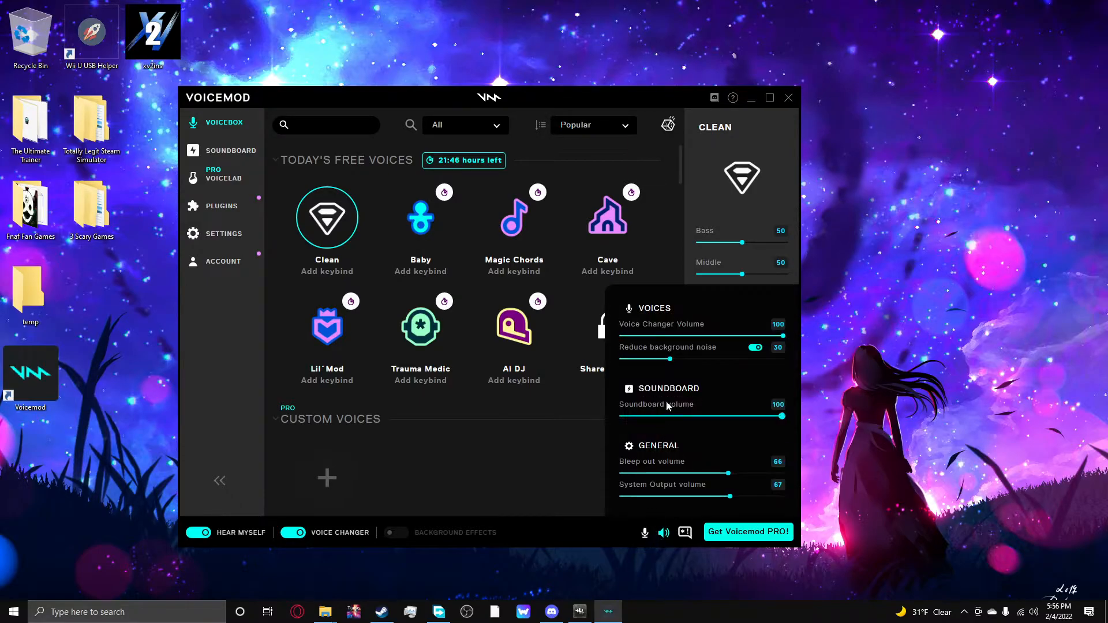
{"action": "mouse_move", "coordinate": [561, 457]}
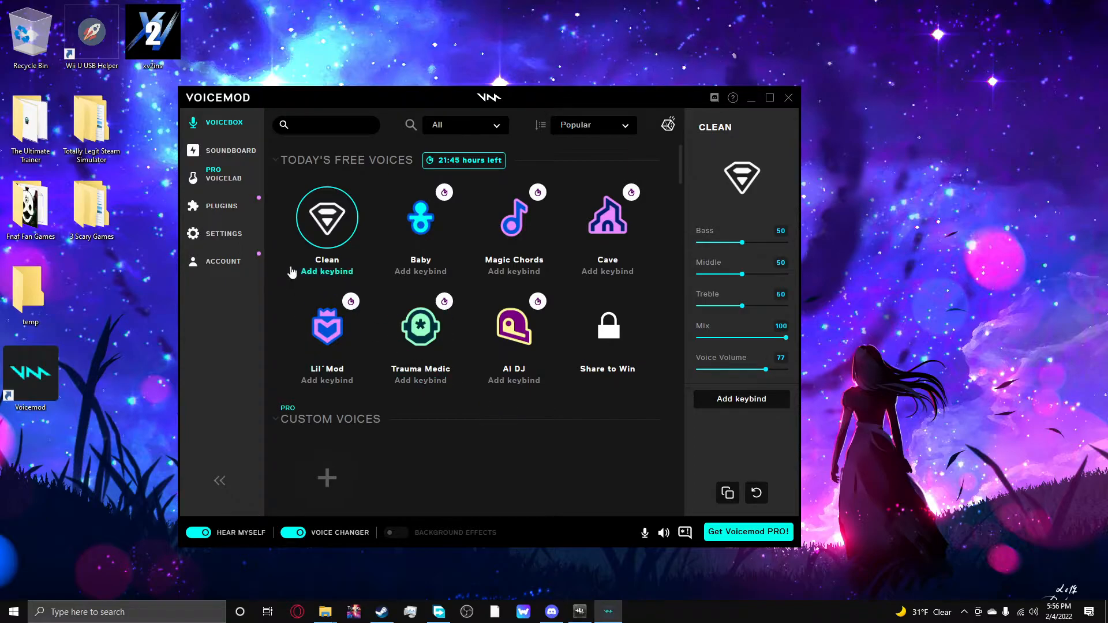
{"action": "mouse_move", "coordinate": [308, 226]}
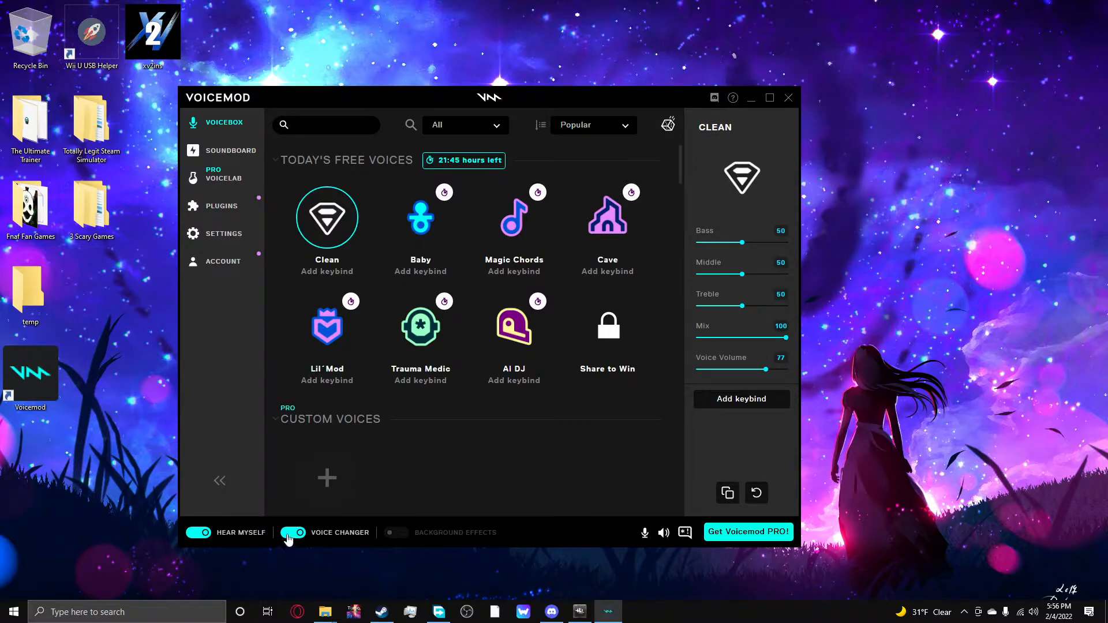
Toggle the voice changer off and on, then make Baby the active voice
{"action": "left_click", "coordinate": [292, 532]}
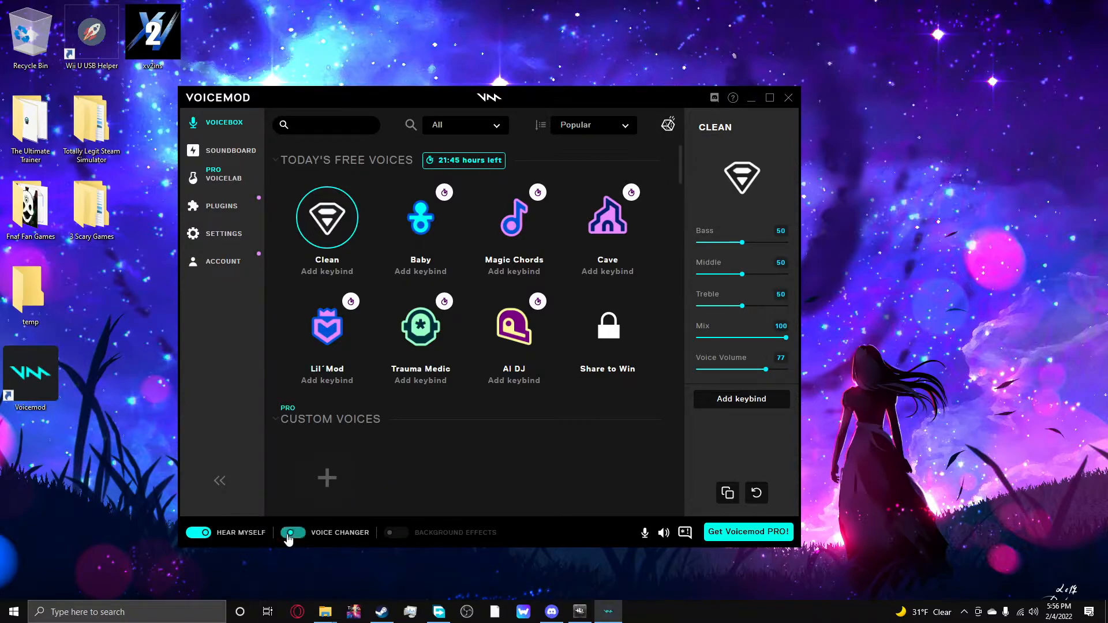
{"action": "left_click", "coordinate": [292, 533]}
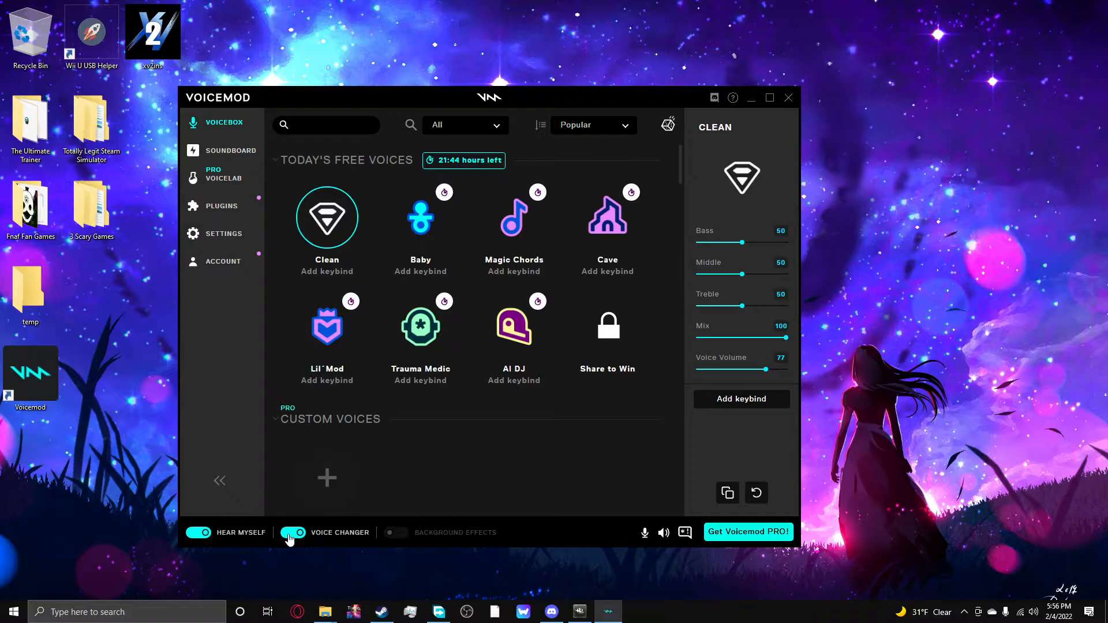
{"action": "left_click", "coordinate": [420, 217]}
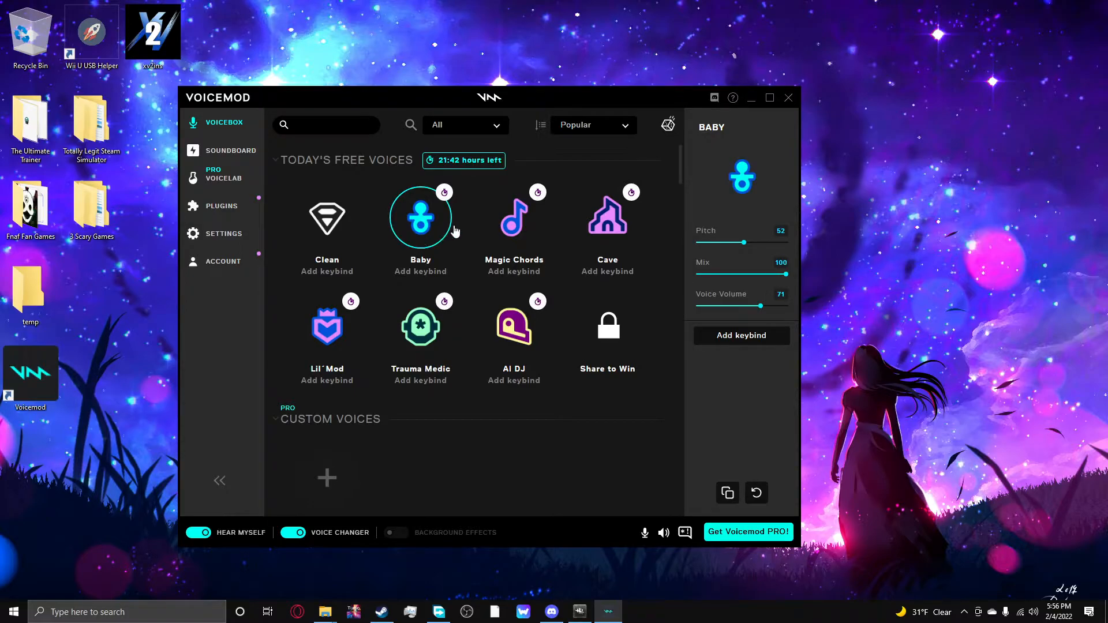
Try the Magic Chords voice, then make Cave the active voice
{"action": "left_click", "coordinate": [514, 217]}
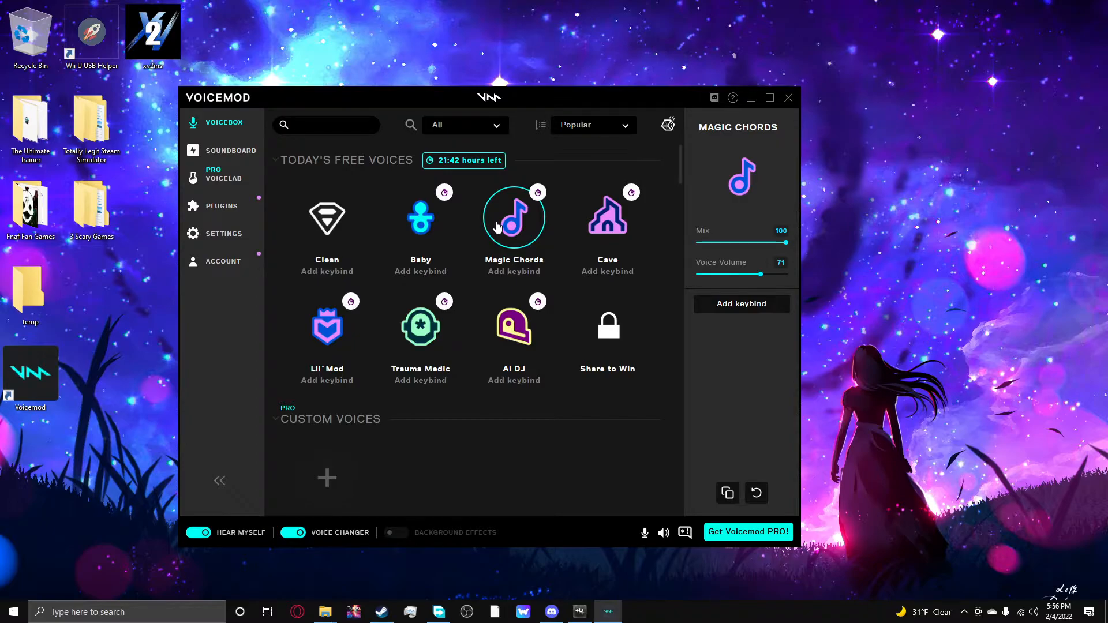
{"action": "left_click", "coordinate": [606, 217]}
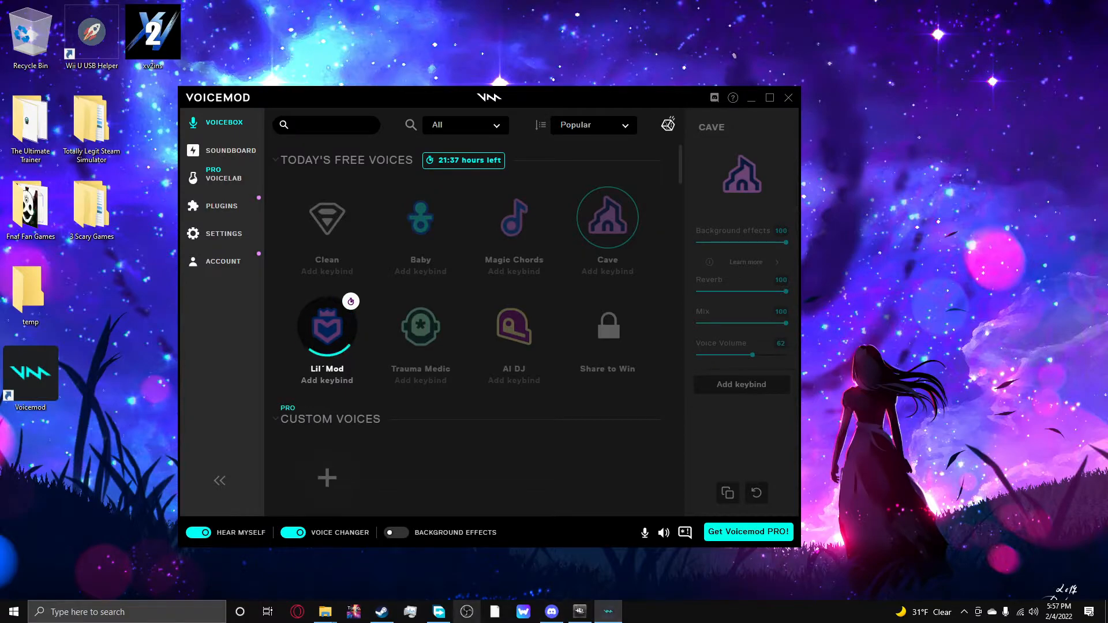
Load the Lil Mod voice and try its Trap Star and Dark Trap tunes
{"action": "left_click", "coordinate": [964, 612]}
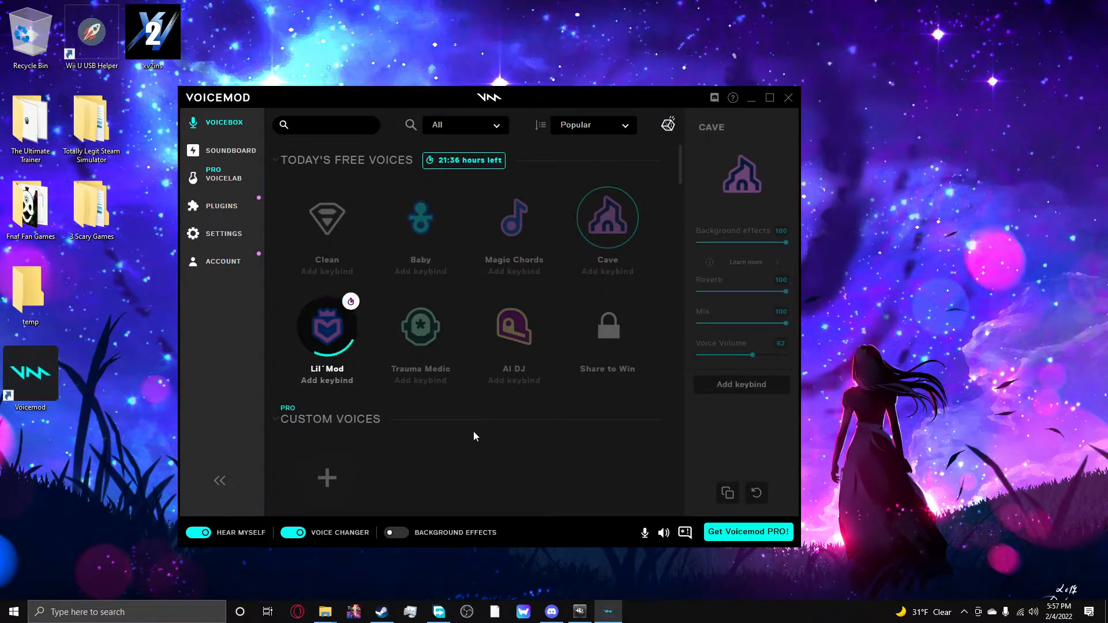
{"action": "mouse_move", "coordinate": [413, 434]}
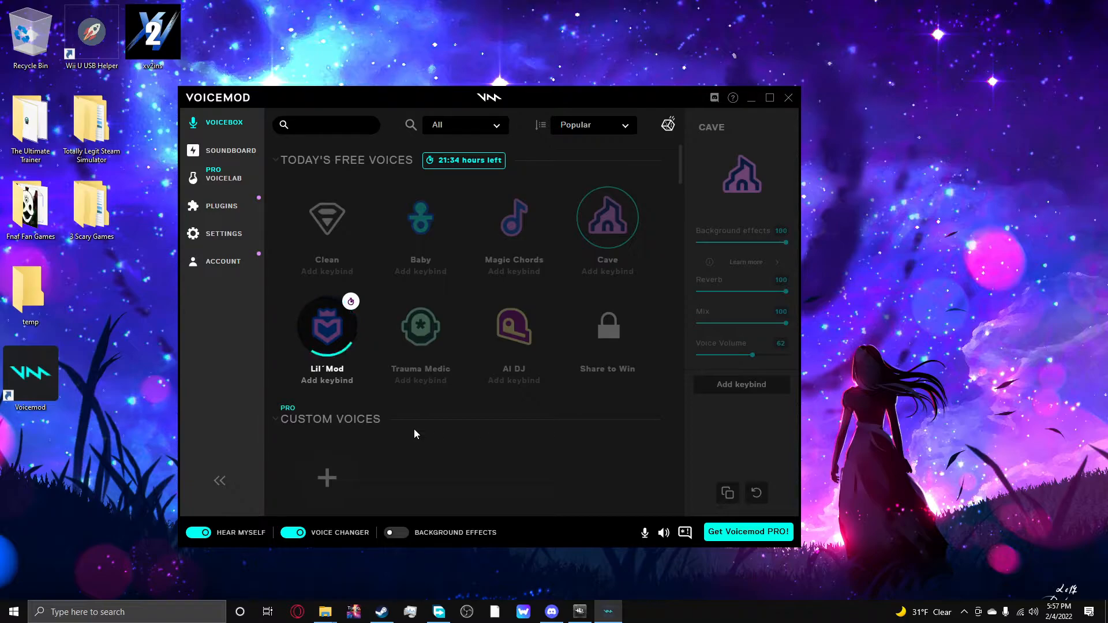
{"action": "left_click", "coordinate": [327, 329]}
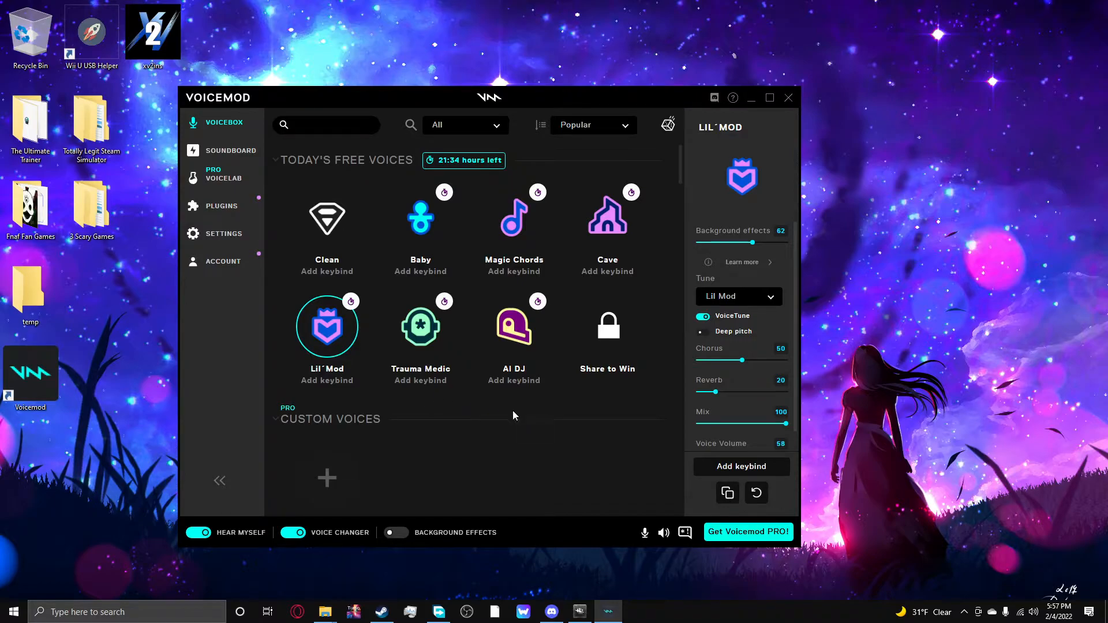
{"action": "mouse_move", "coordinate": [770, 302]}
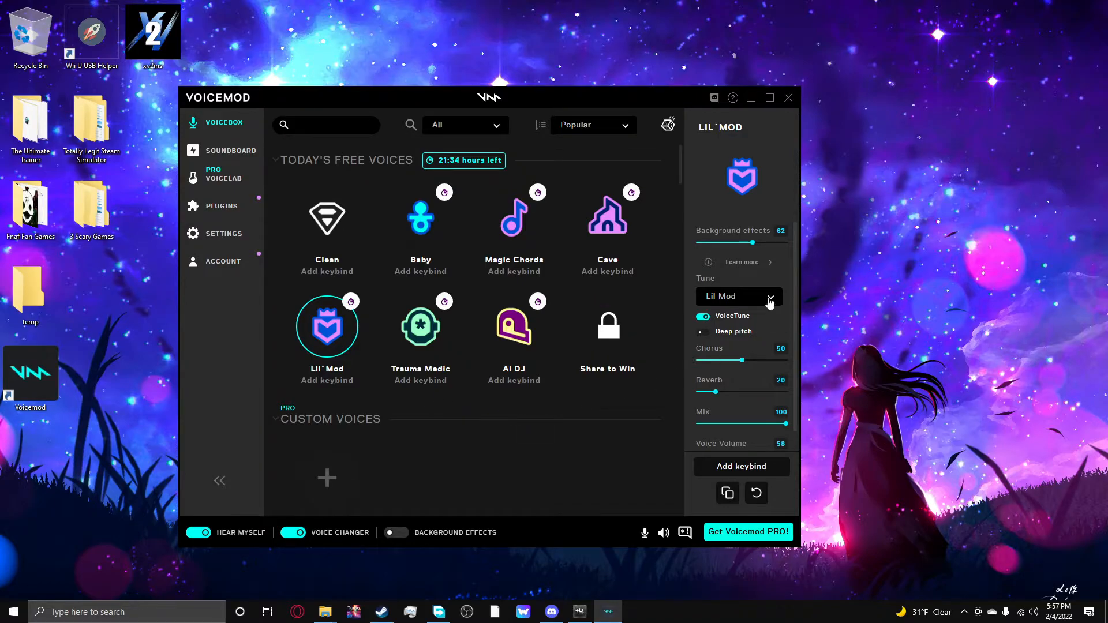
{"action": "left_click", "coordinate": [738, 296]}
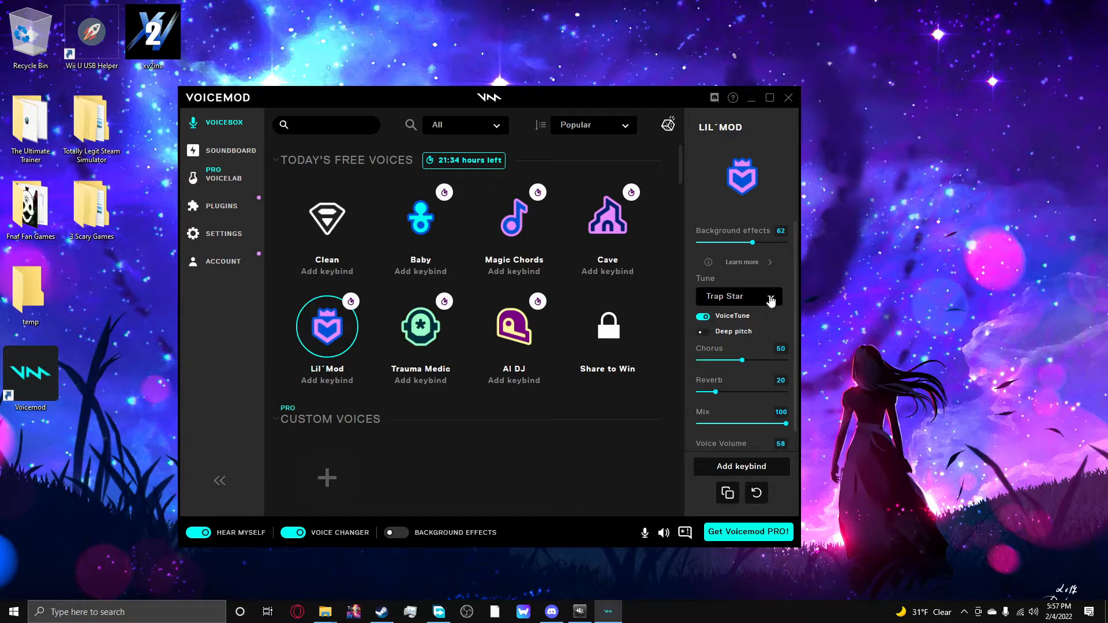
{"action": "left_click", "coordinate": [737, 297]}
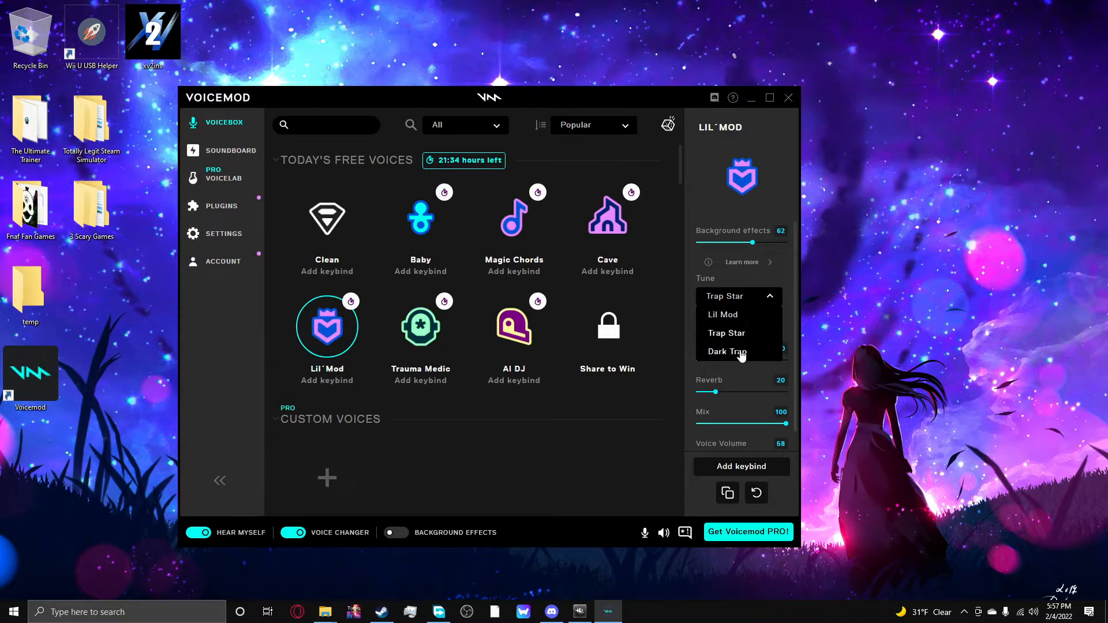
{"action": "left_click", "coordinate": [725, 351]}
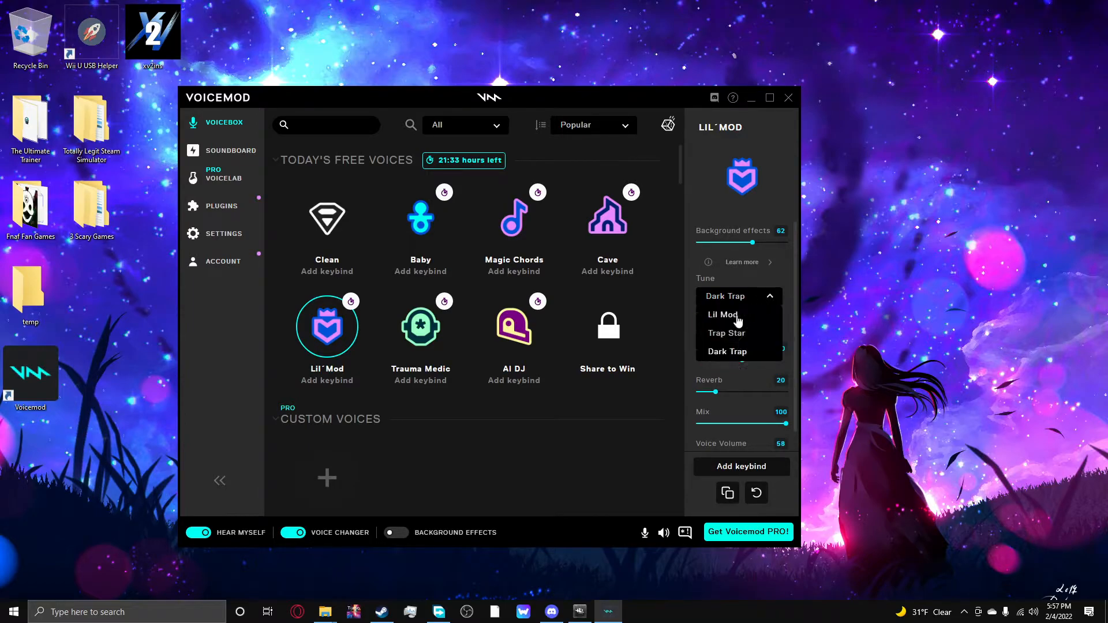
Switch between the Dark Trap and Lil Mod tunes, ending on the original Lil Mod tune
{"action": "left_click", "coordinate": [722, 314]}
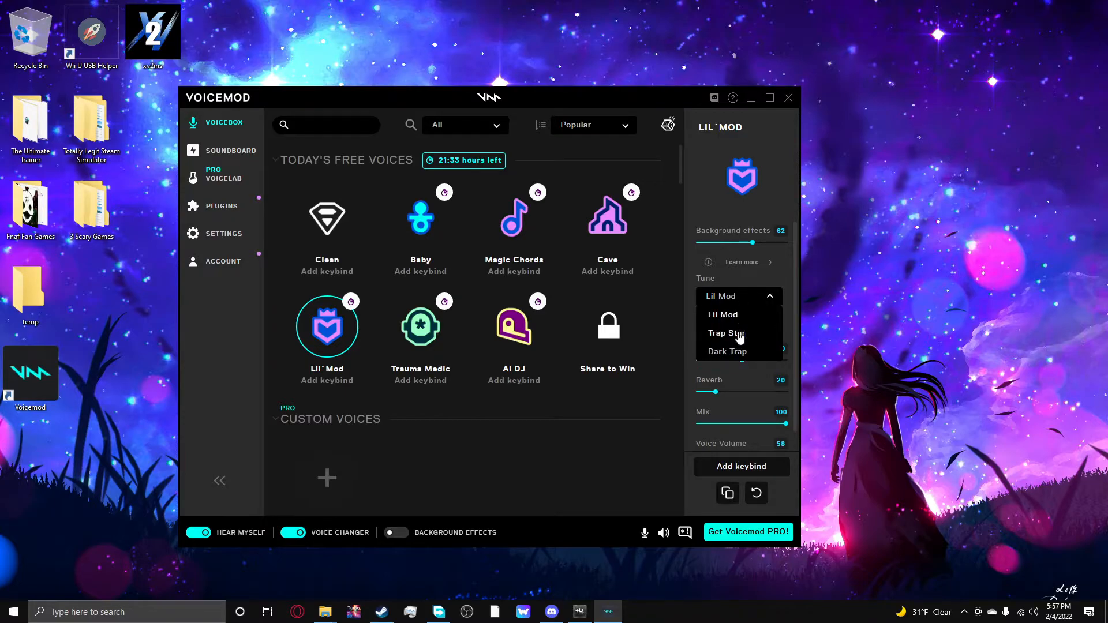
{"action": "left_click", "coordinate": [726, 351]}
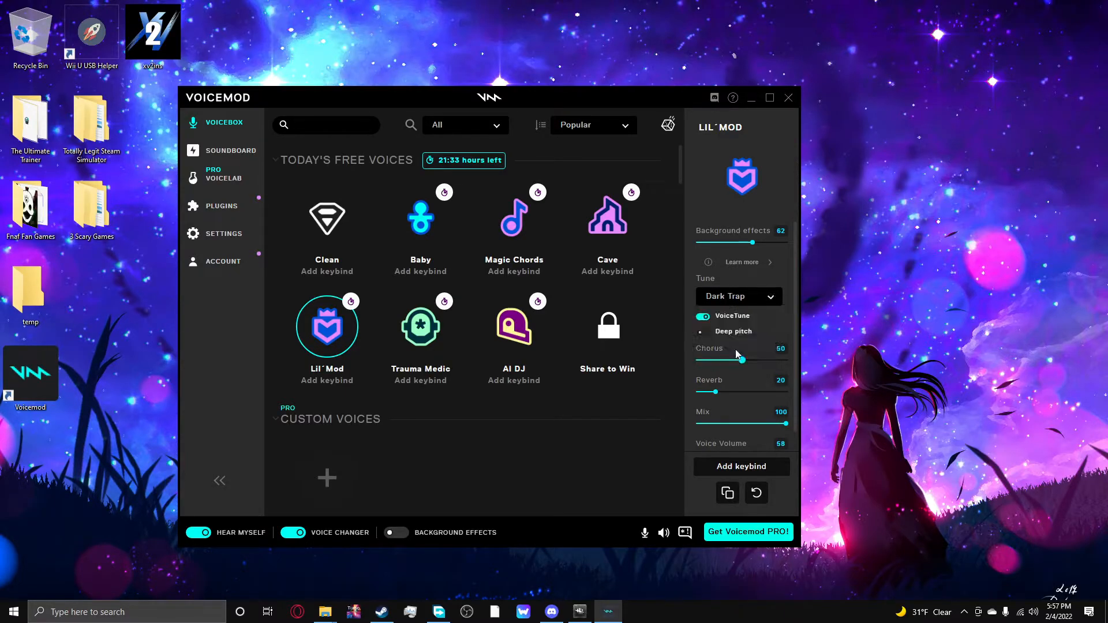
{"action": "left_click", "coordinate": [737, 297]}
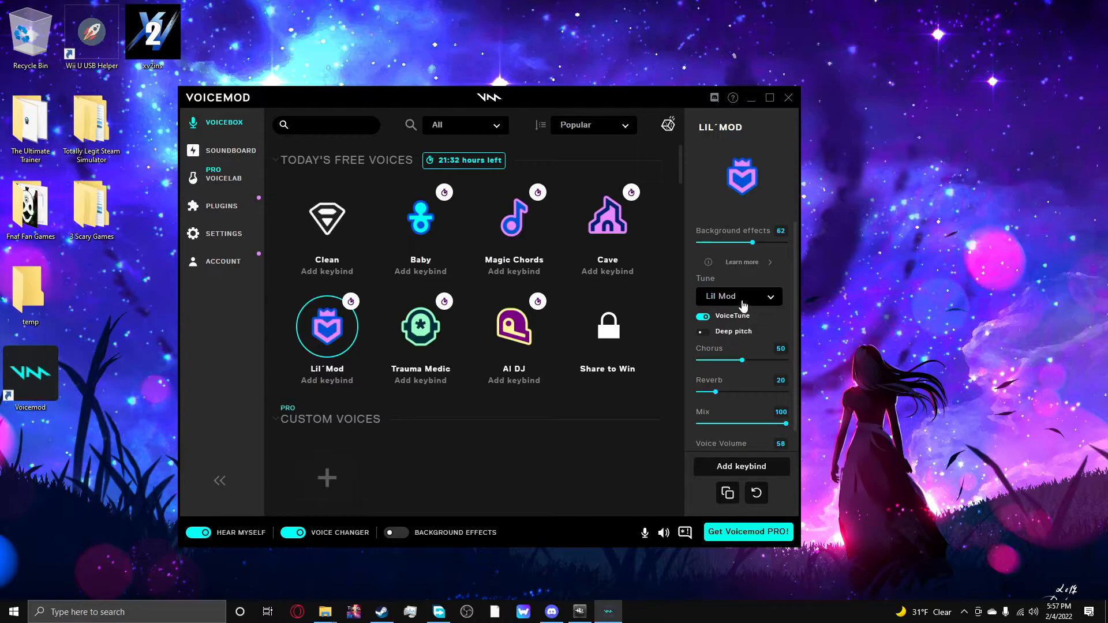
{"action": "left_click", "coordinate": [738, 296]}
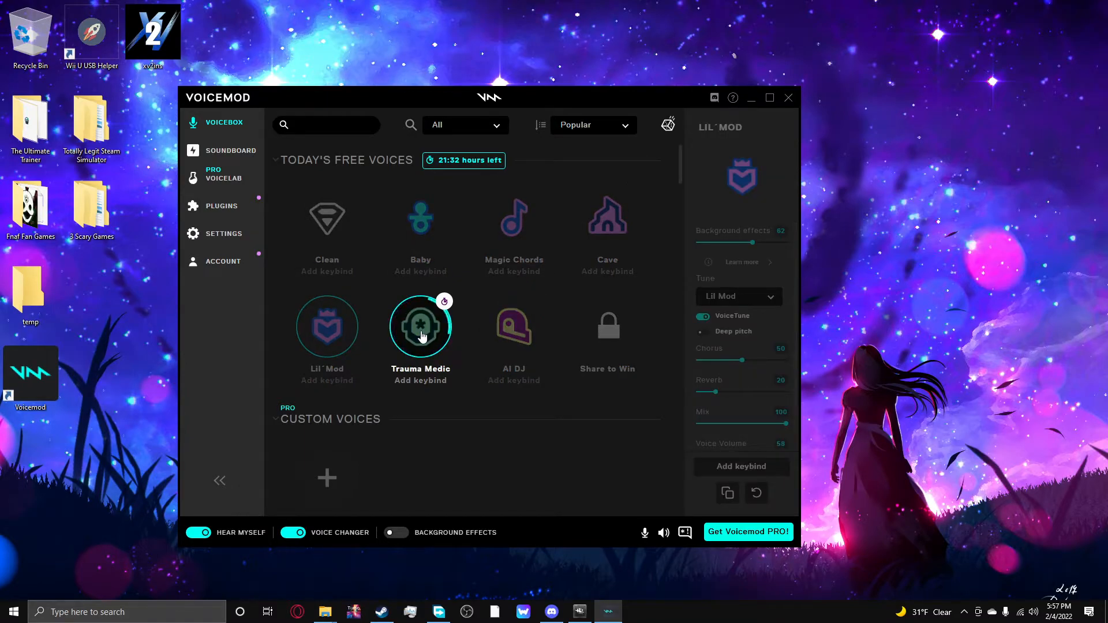
Load Trauma Medic with the Helmet skin, music off and background effects off
{"action": "left_click", "coordinate": [420, 326]}
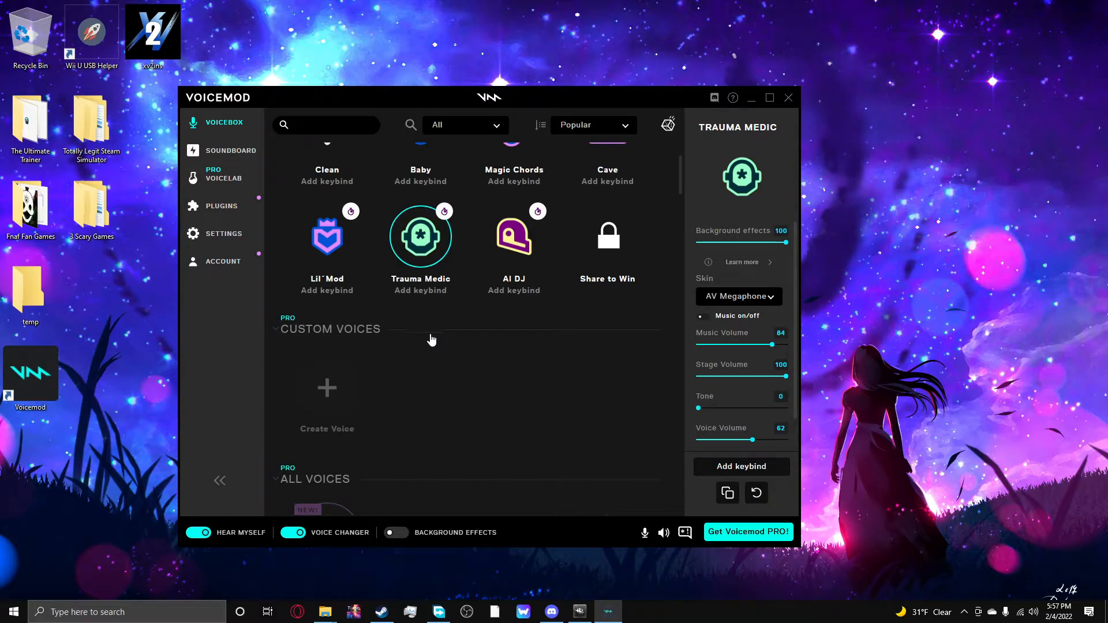
{"action": "left_click", "coordinate": [737, 297]}
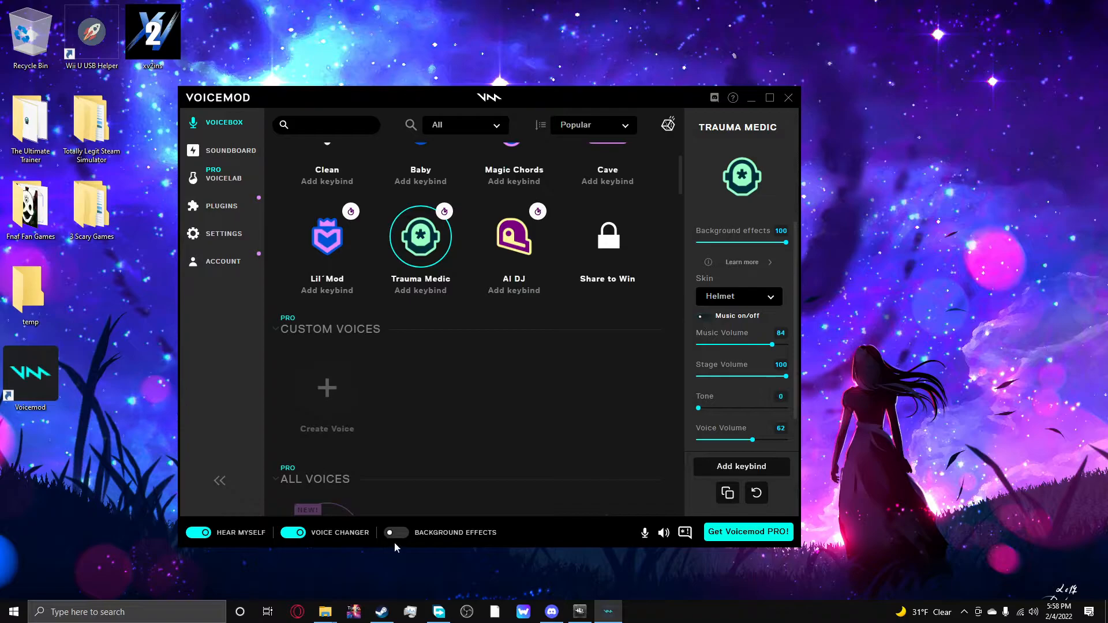
{"action": "left_click", "coordinate": [395, 532]}
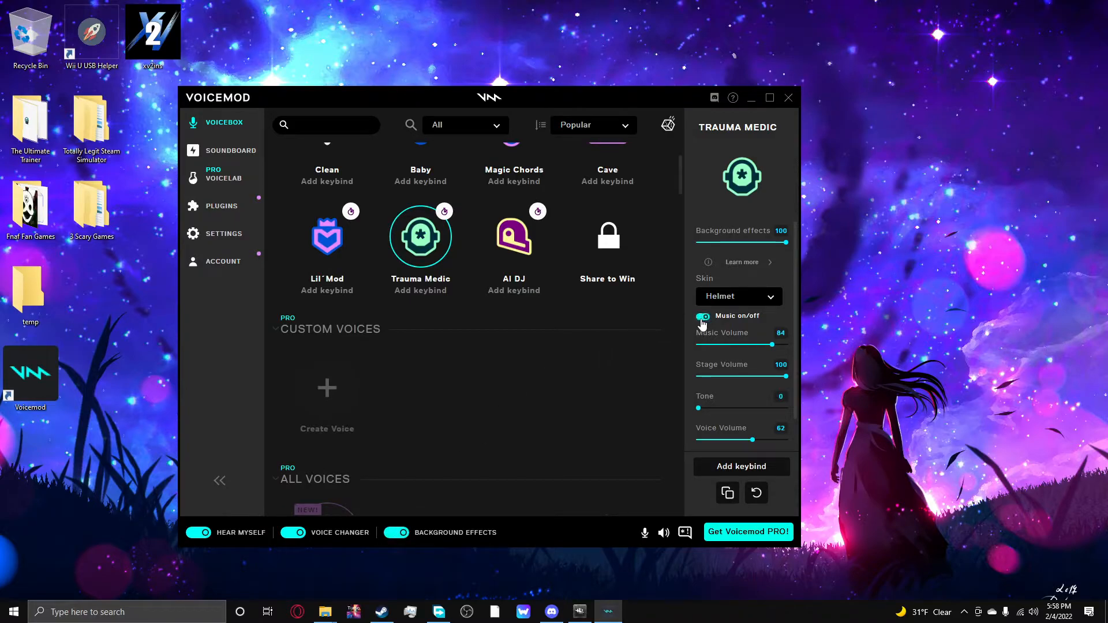
{"action": "left_click", "coordinate": [703, 317]}
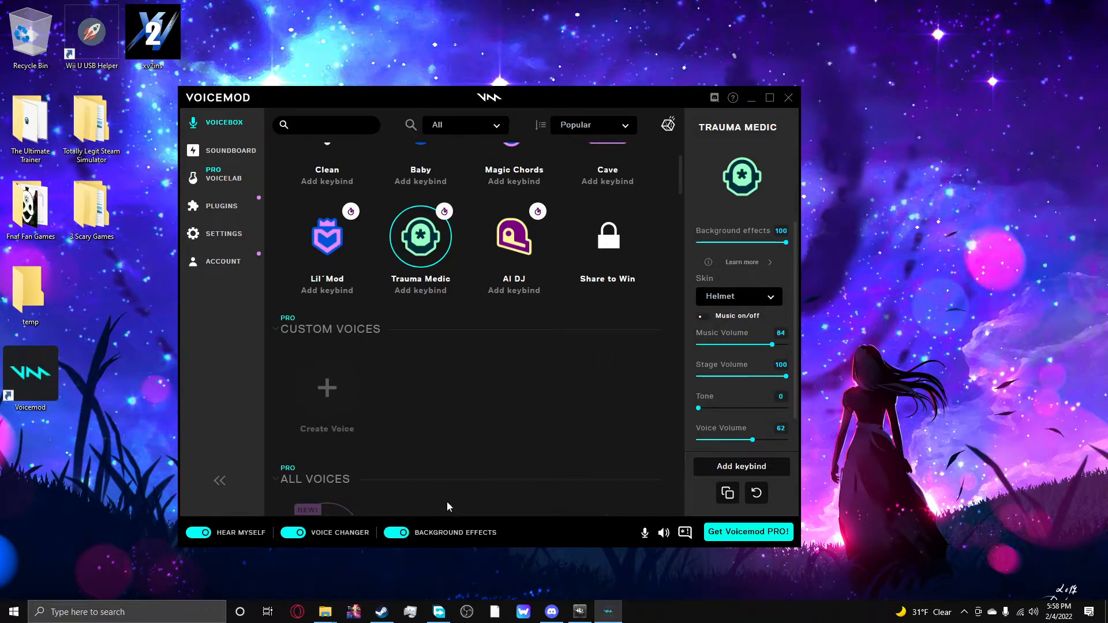
{"action": "left_click", "coordinate": [396, 532]}
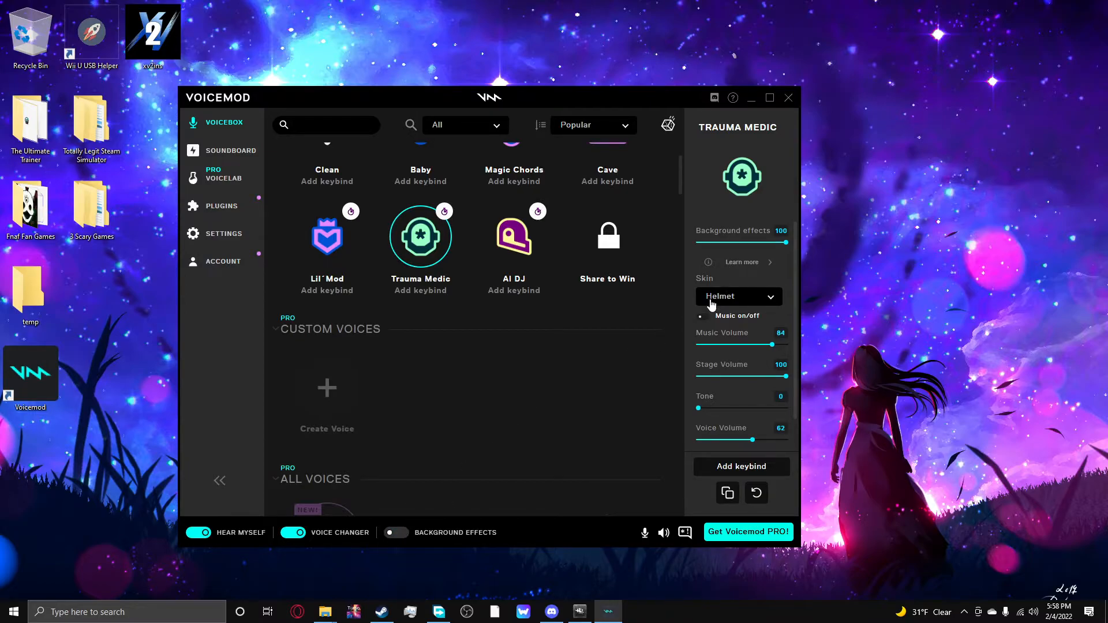
{"action": "mouse_move", "coordinate": [696, 310]}
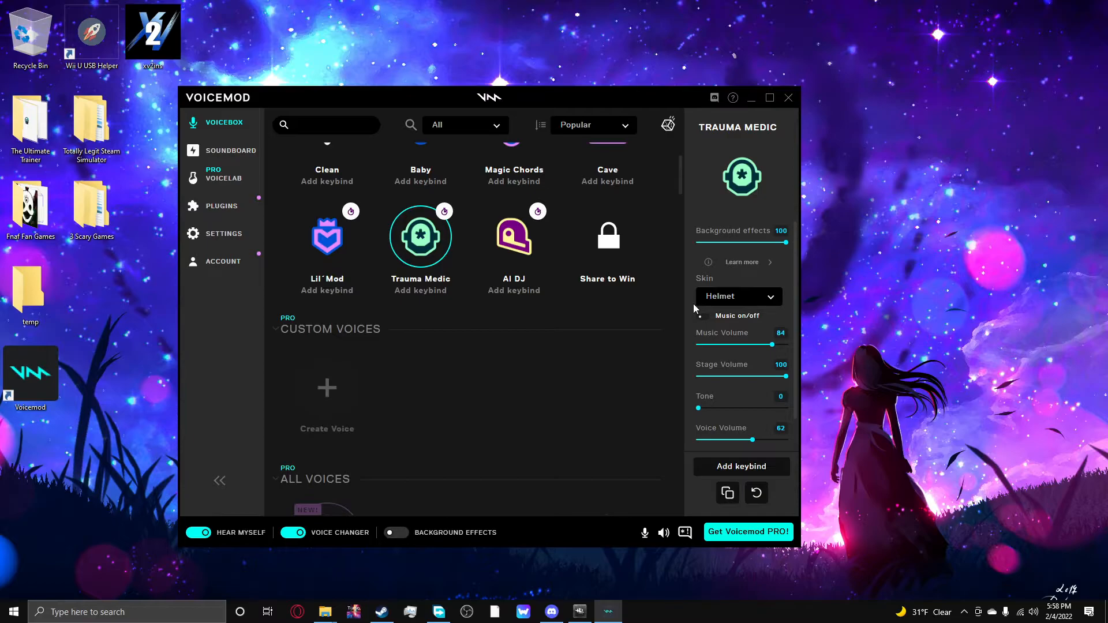
Raise Trauma Medic's stage volume to 100 and switch its skin to Patrol
{"action": "left_click_drag", "start_coordinate": [786, 376], "coordinate": [699, 376]}
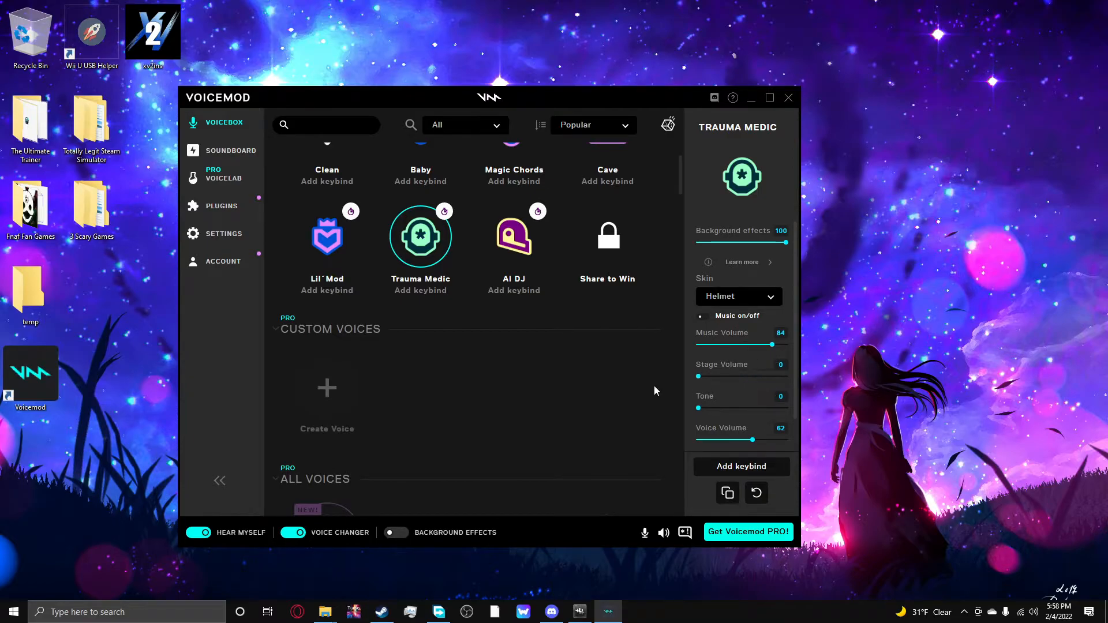
{"action": "left_click", "coordinate": [738, 297]}
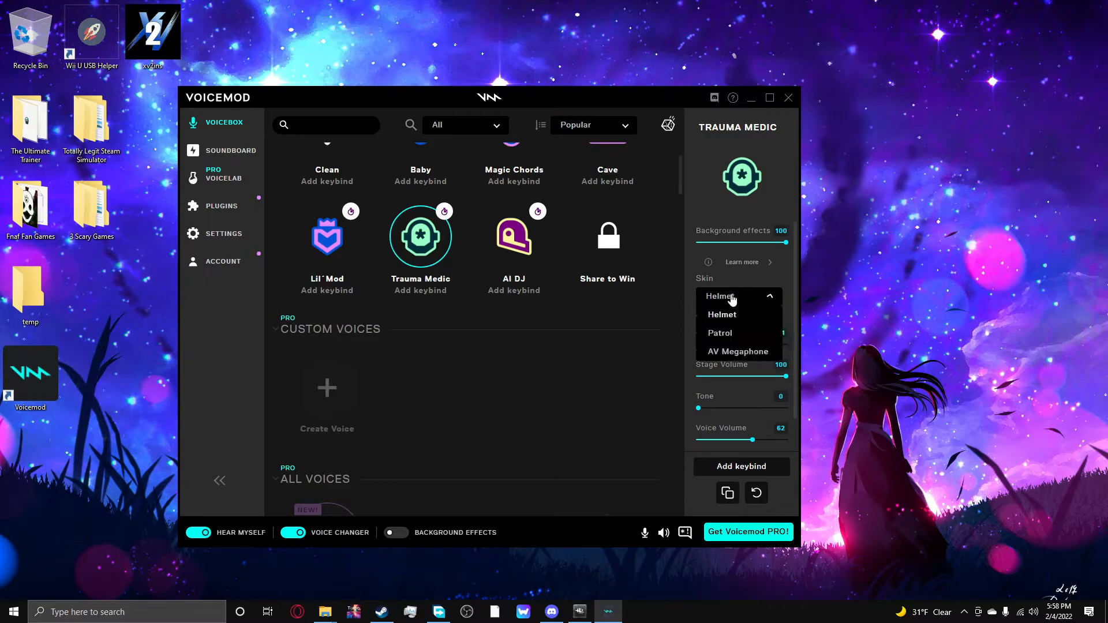
{"action": "left_click", "coordinate": [719, 332]}
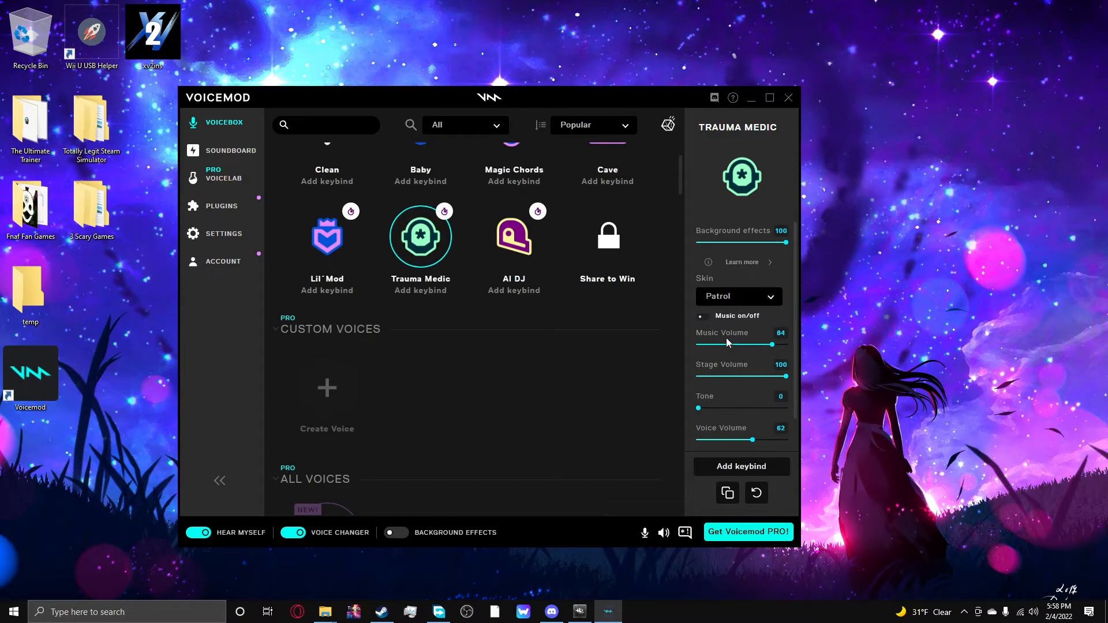
{"action": "mouse_move", "coordinate": [724, 340]}
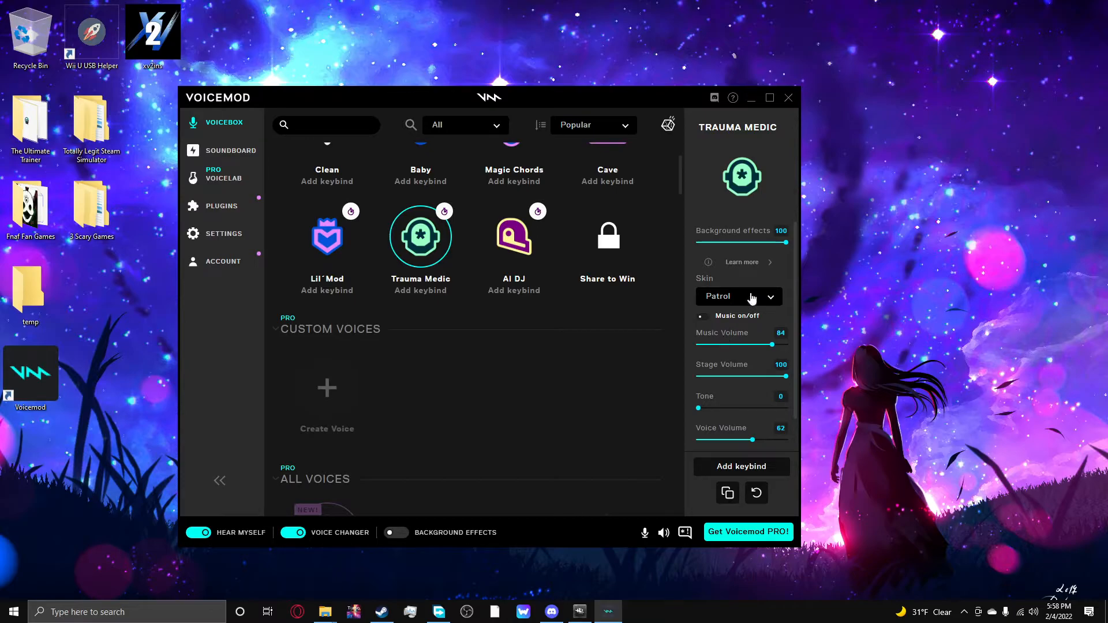
{"action": "left_click", "coordinate": [738, 297]}
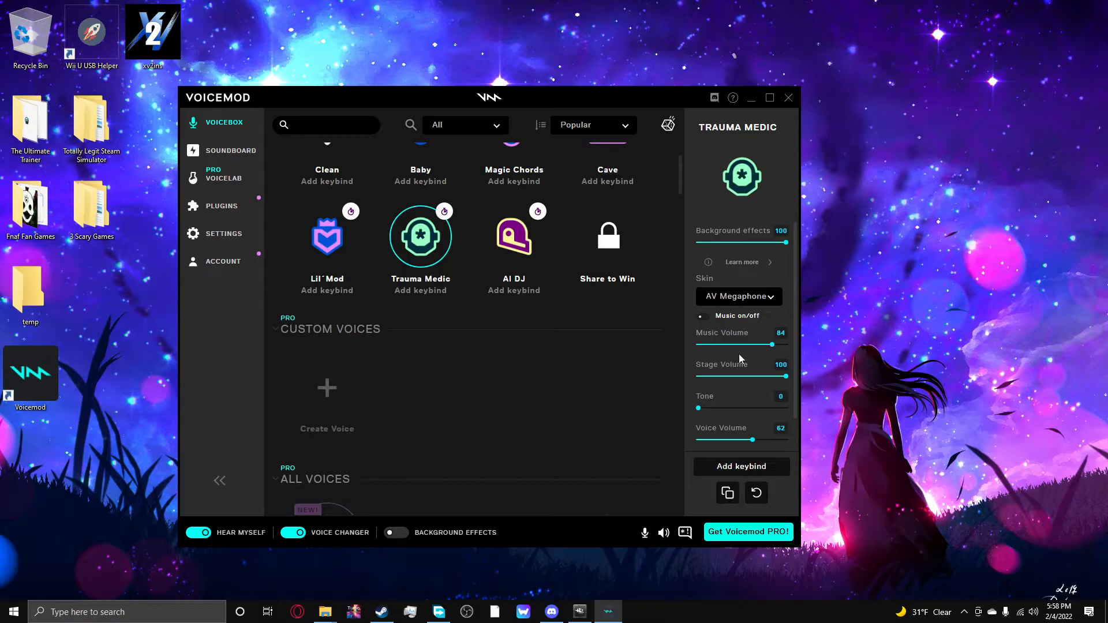
{"action": "mouse_move", "coordinate": [738, 361]}
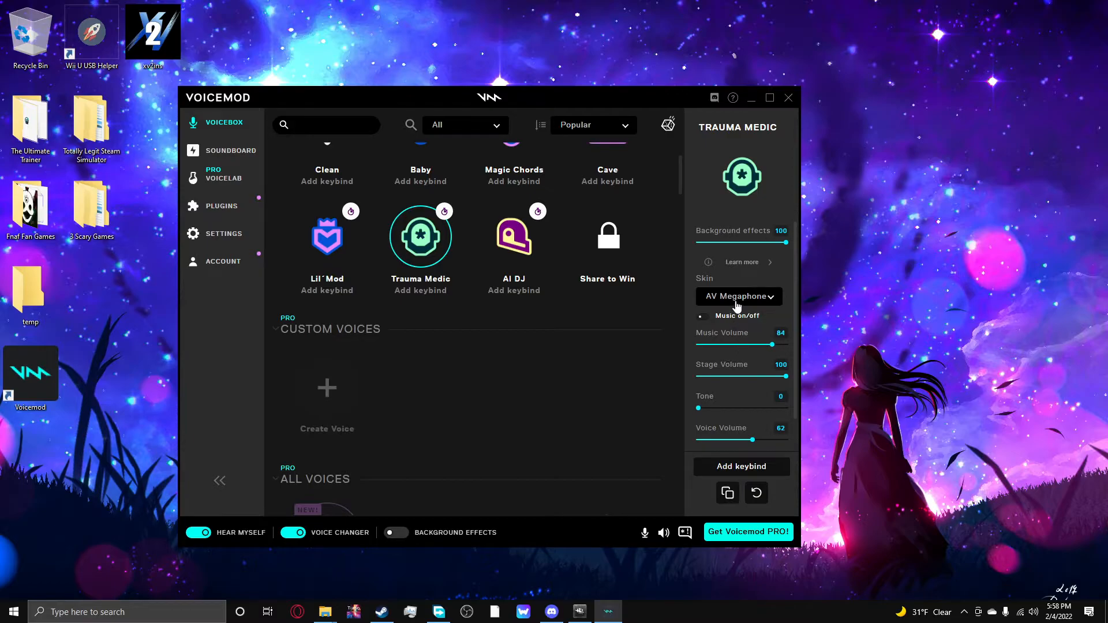
Switch Trauma Medic back to the Helmet skin and try its tone at 100 and at 0
{"action": "left_click", "coordinate": [737, 297]}
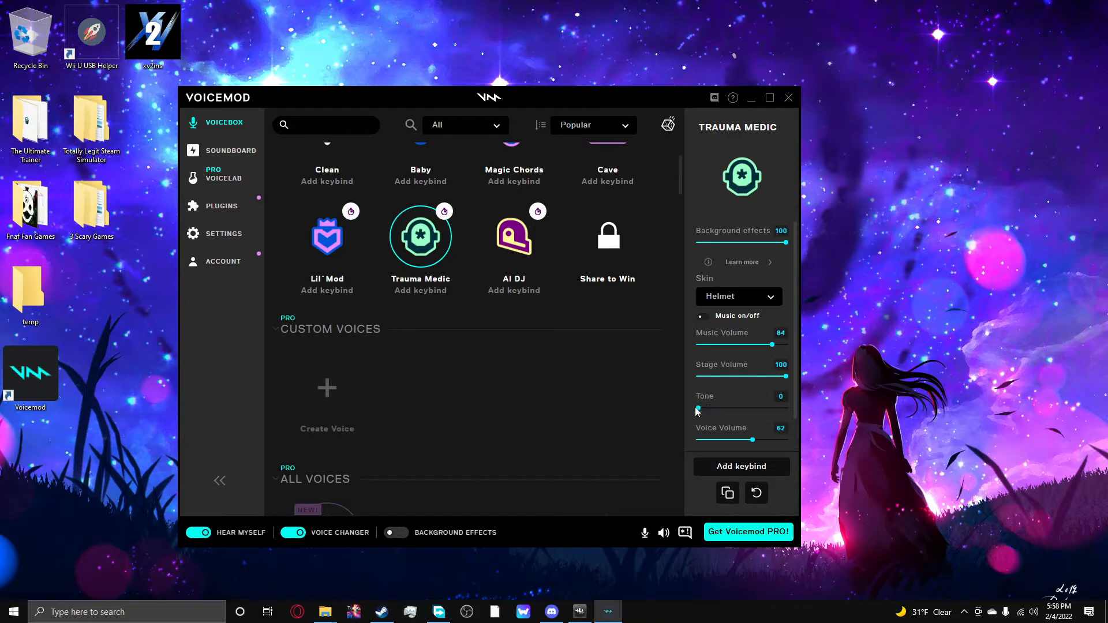
{"action": "left_click_drag", "start_coordinate": [696, 410], "coordinate": [785, 409]}
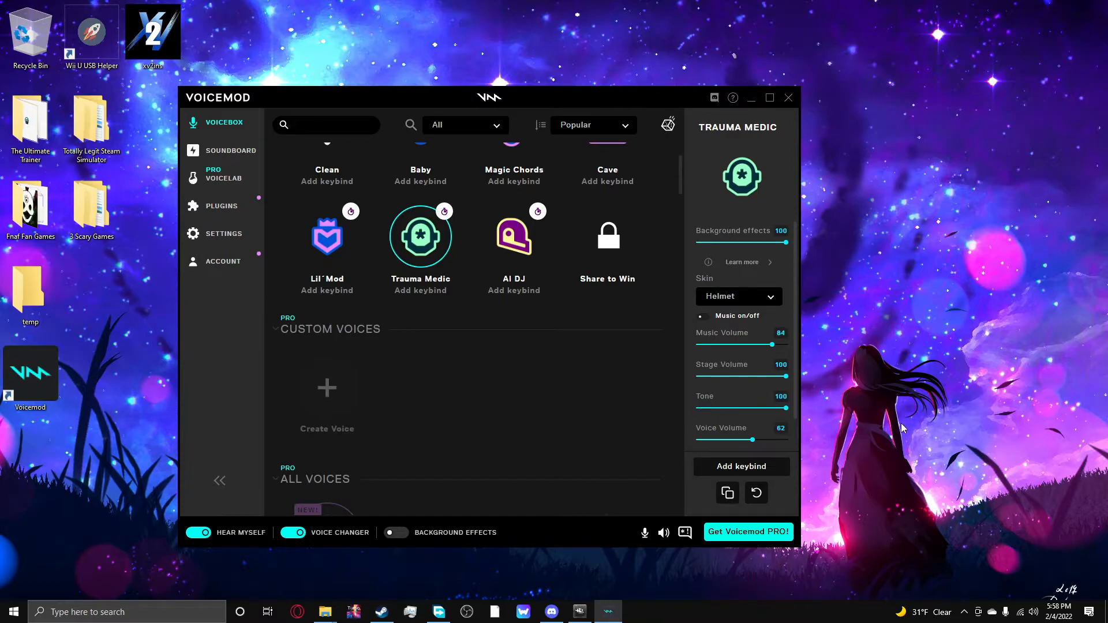
{"action": "mouse_move", "coordinate": [893, 429]}
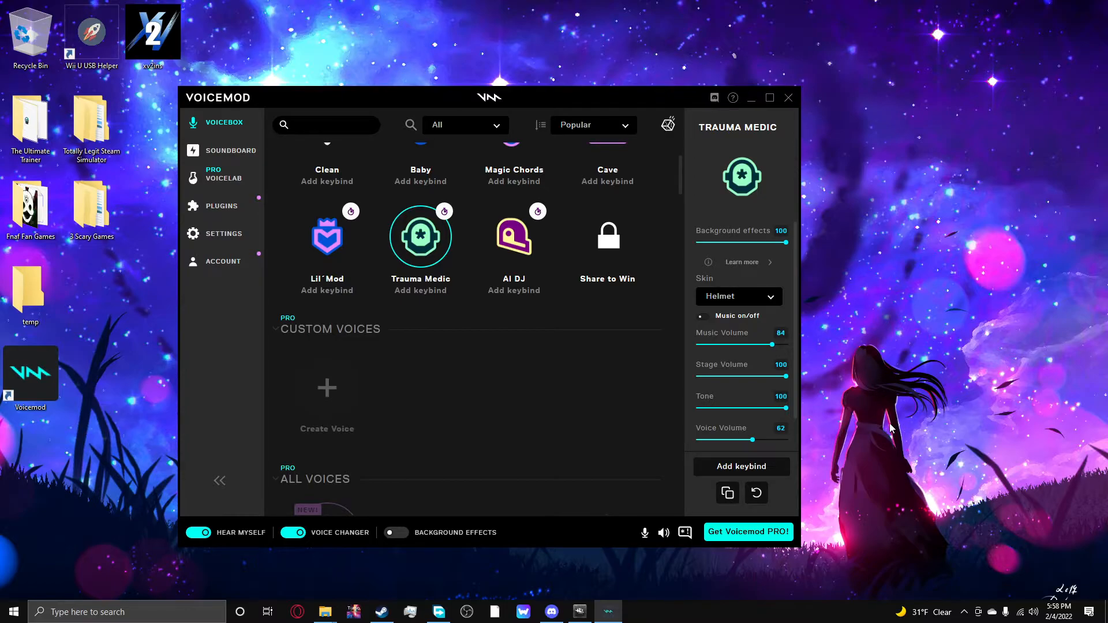
{"action": "mouse_move", "coordinate": [882, 430]}
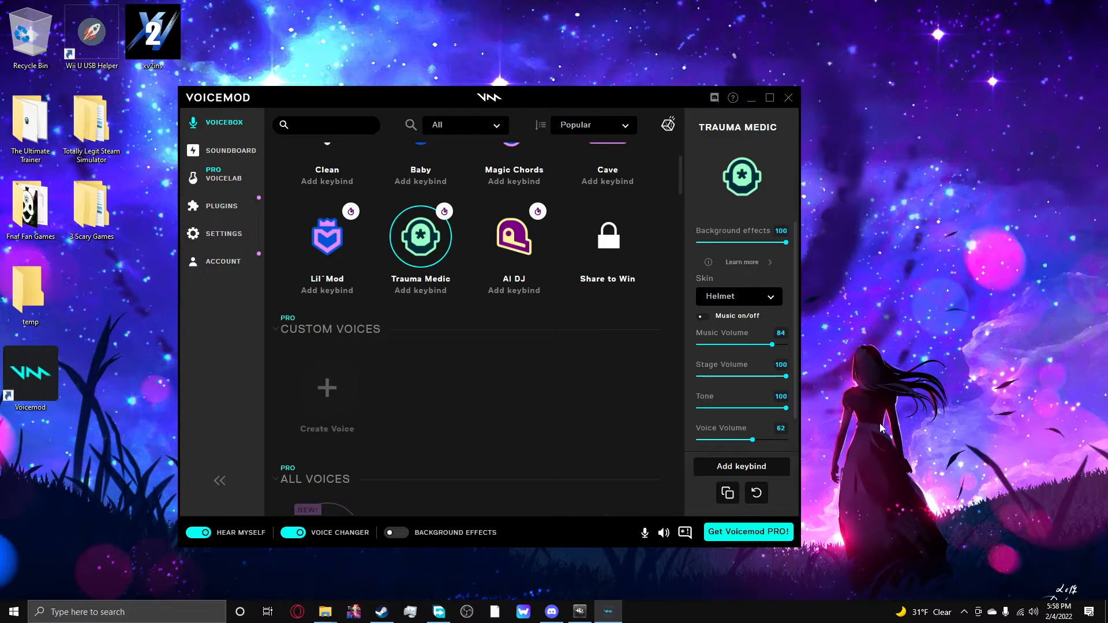
{"action": "mouse_move", "coordinate": [777, 345]}
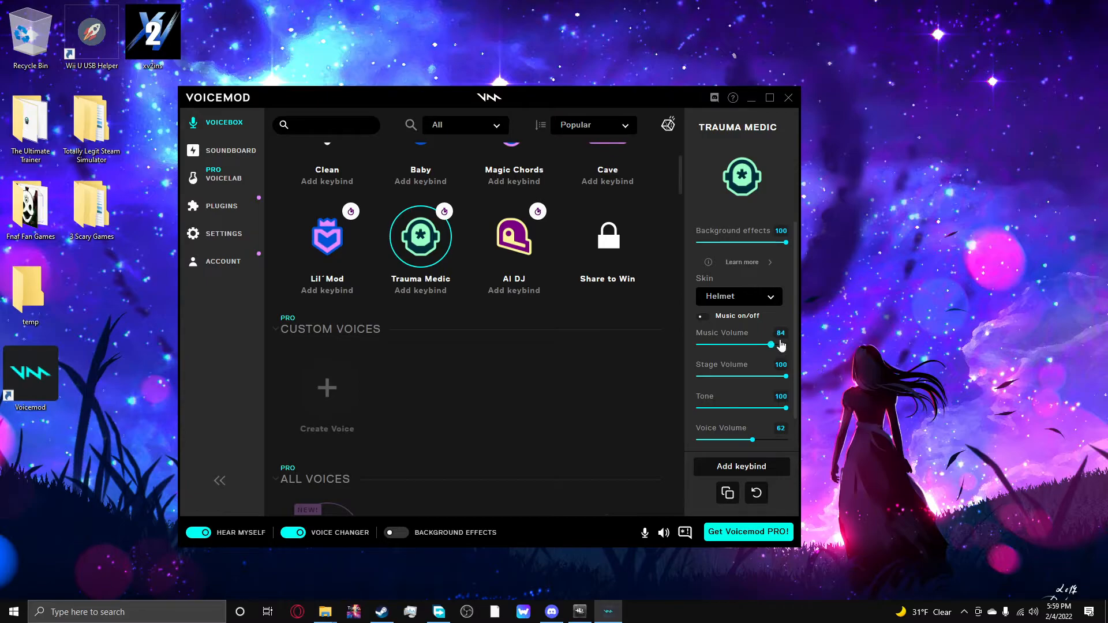
{"action": "left_click", "coordinate": [738, 297]}
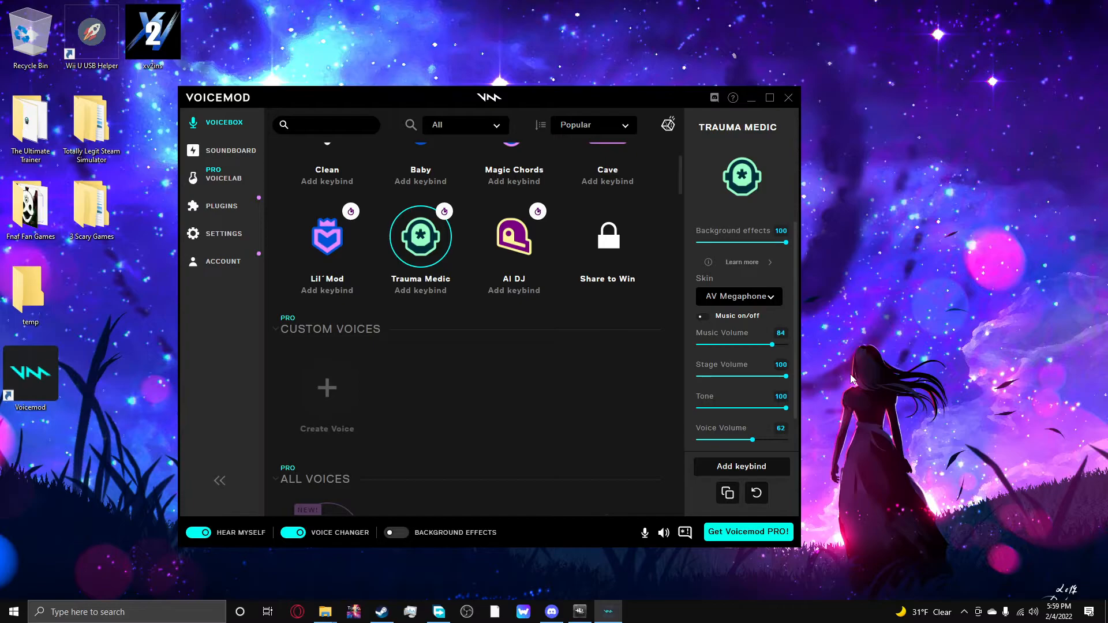
{"action": "mouse_move", "coordinate": [823, 388]}
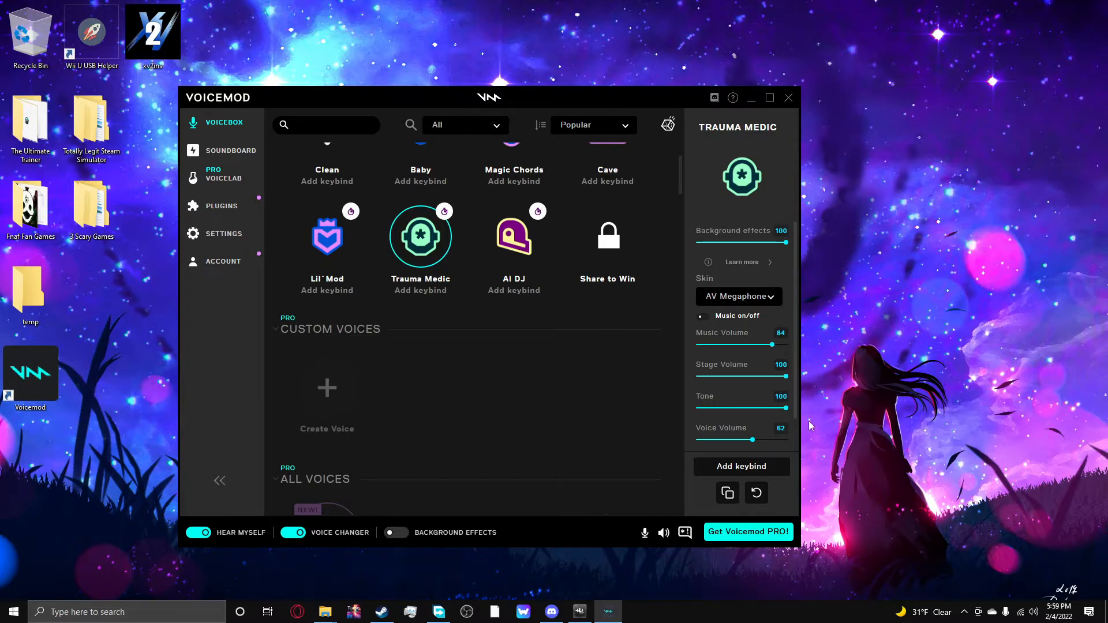
{"action": "mouse_move", "coordinate": [792, 450]}
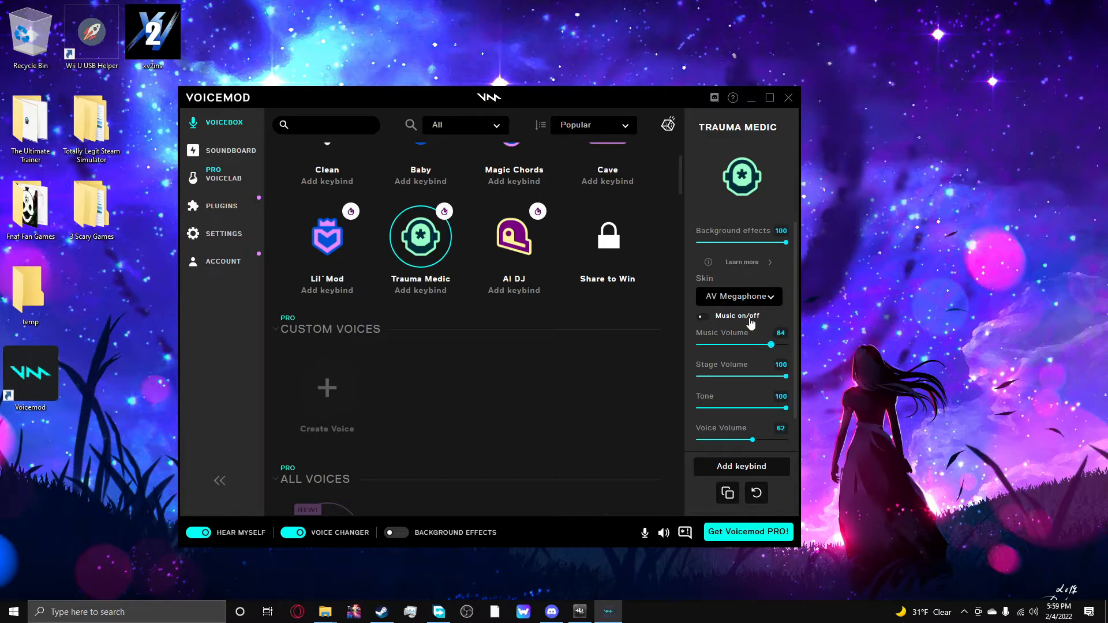
{"action": "mouse_move", "coordinate": [761, 416]}
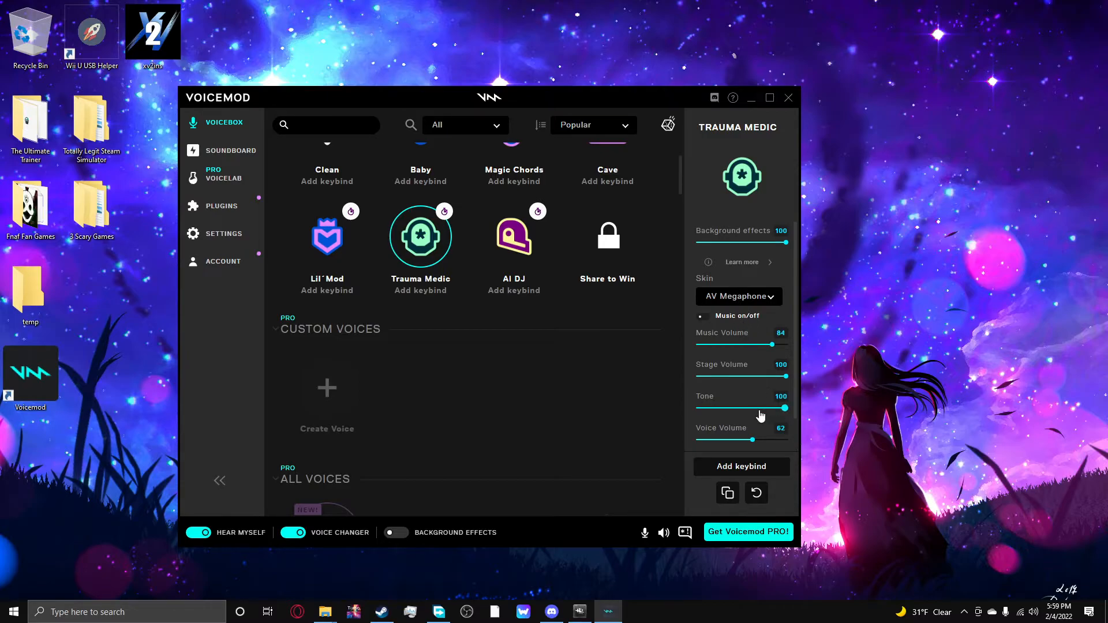
{"action": "left_click_drag", "start_coordinate": [779, 408], "coordinate": [699, 407]}
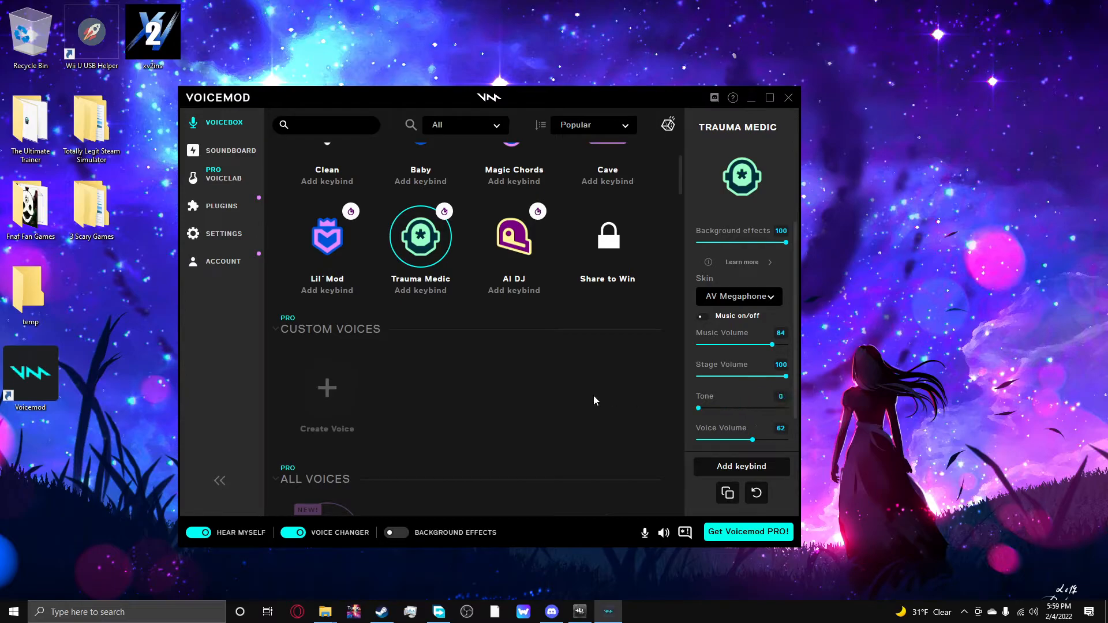
Keep the Helmet skin with tone tried at 100 and left at 0, then select the AI DJ voice
{"action": "left_click", "coordinate": [738, 296]}
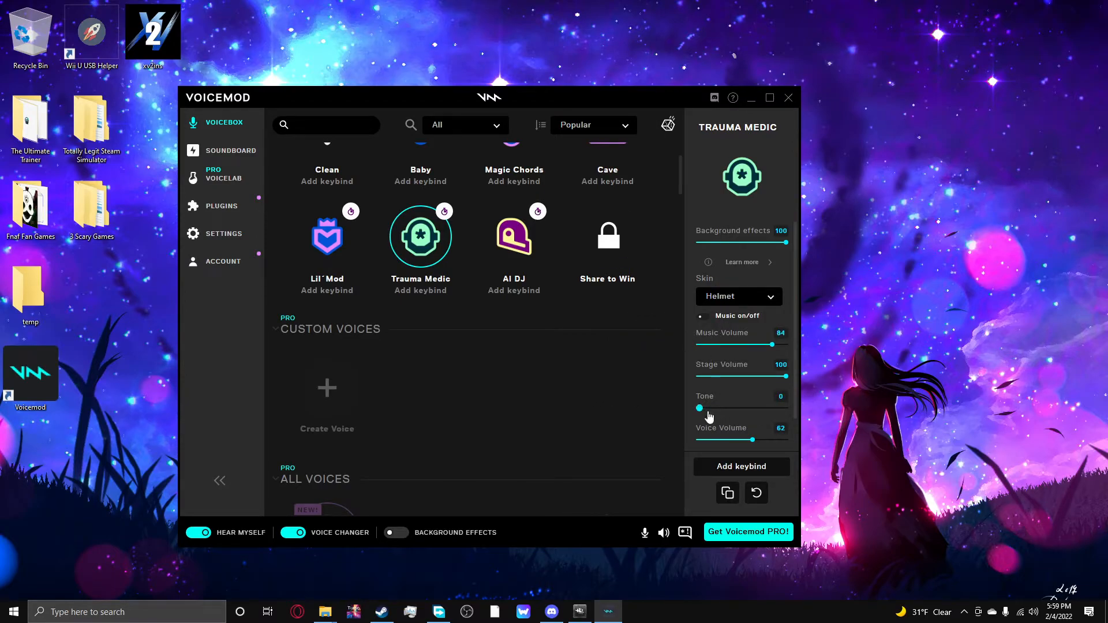
{"action": "left_click_drag", "start_coordinate": [699, 408], "coordinate": [785, 407]}
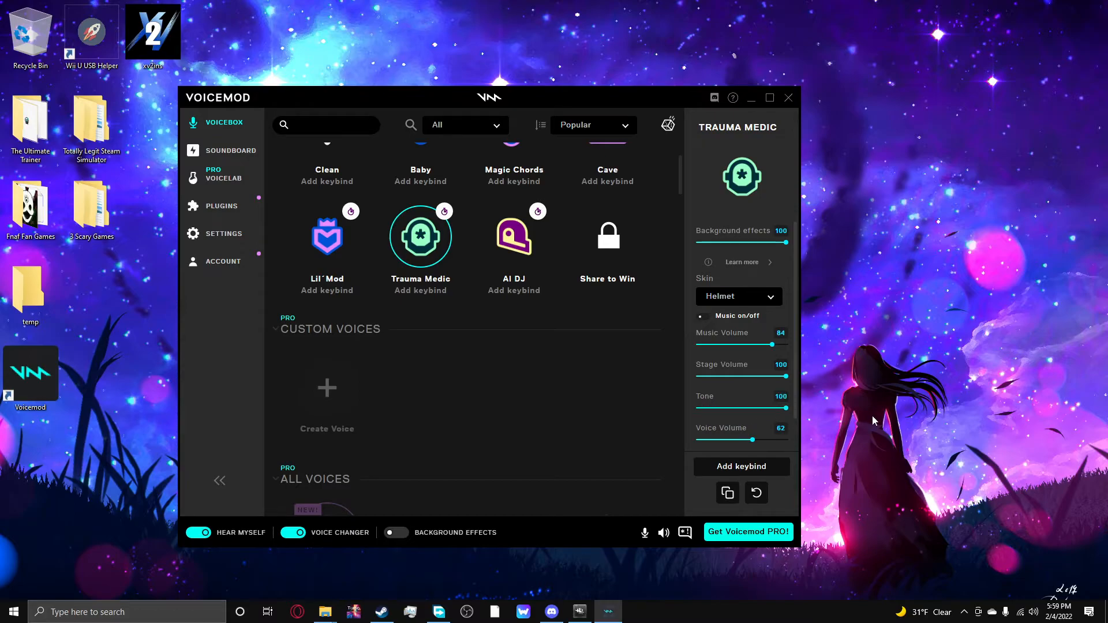
{"action": "left_click_drag", "start_coordinate": [785, 407], "coordinate": [698, 408]}
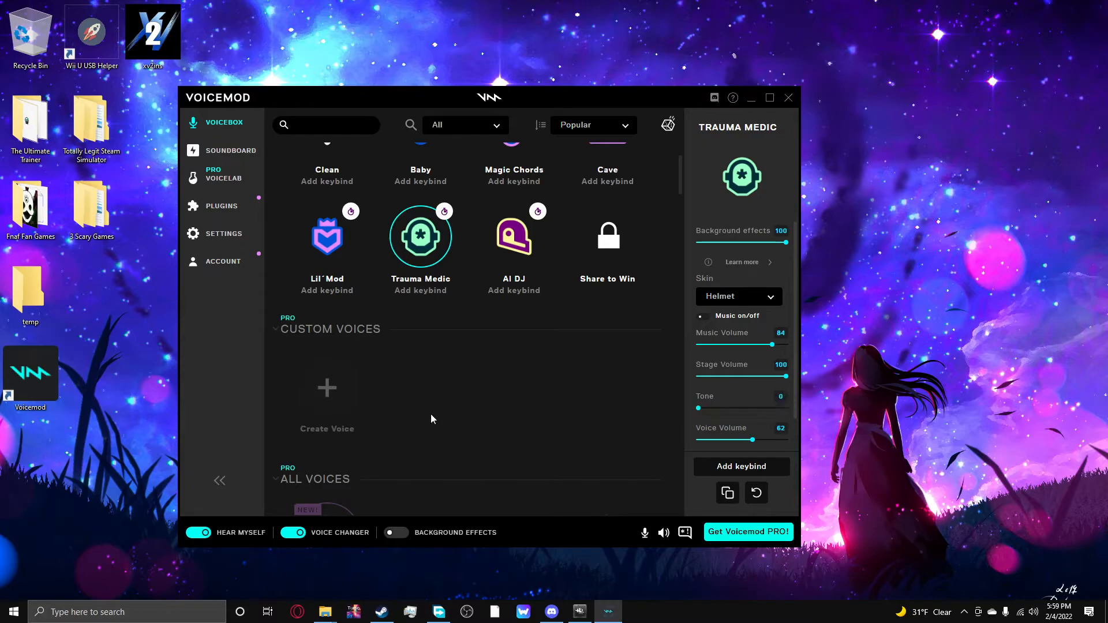
{"action": "mouse_move", "coordinate": [589, 339]}
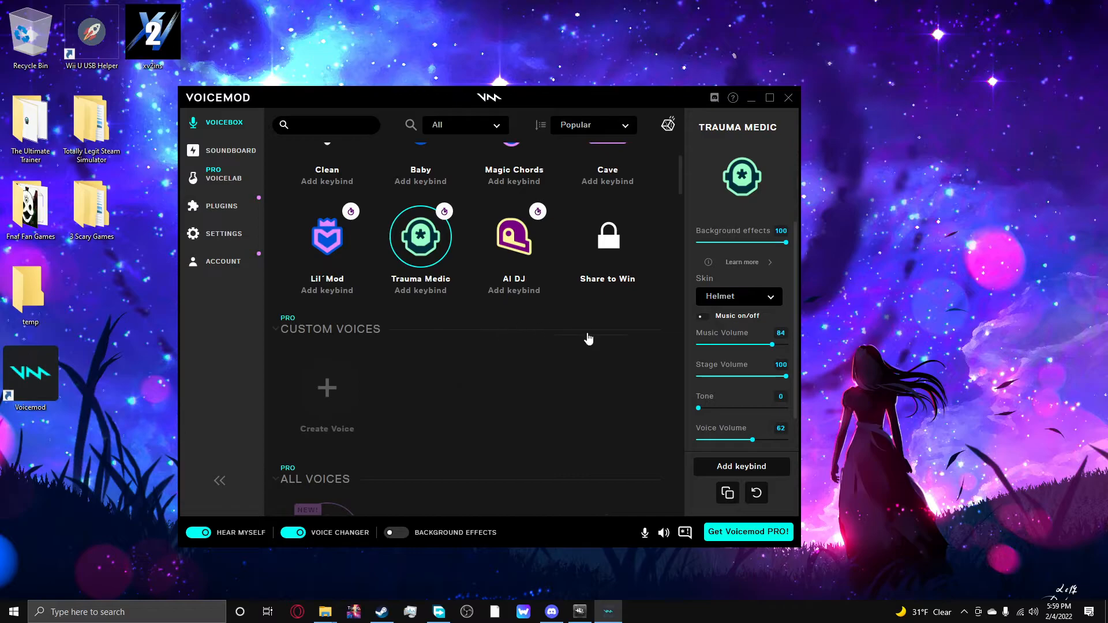
{"action": "mouse_move", "coordinate": [514, 236]}
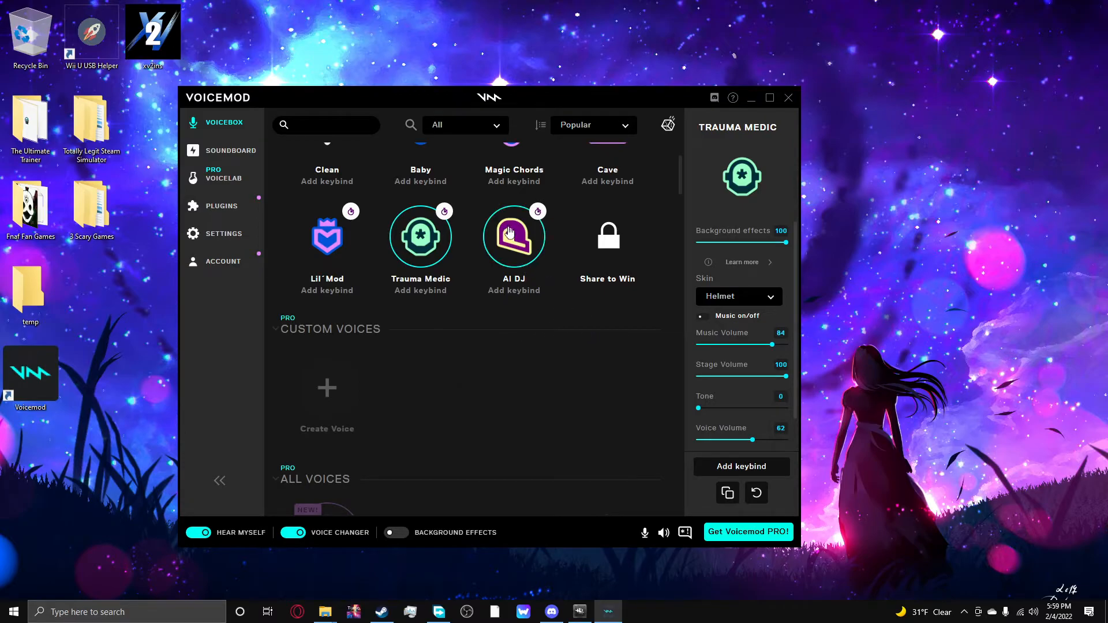
{"action": "left_click", "coordinate": [514, 235]}
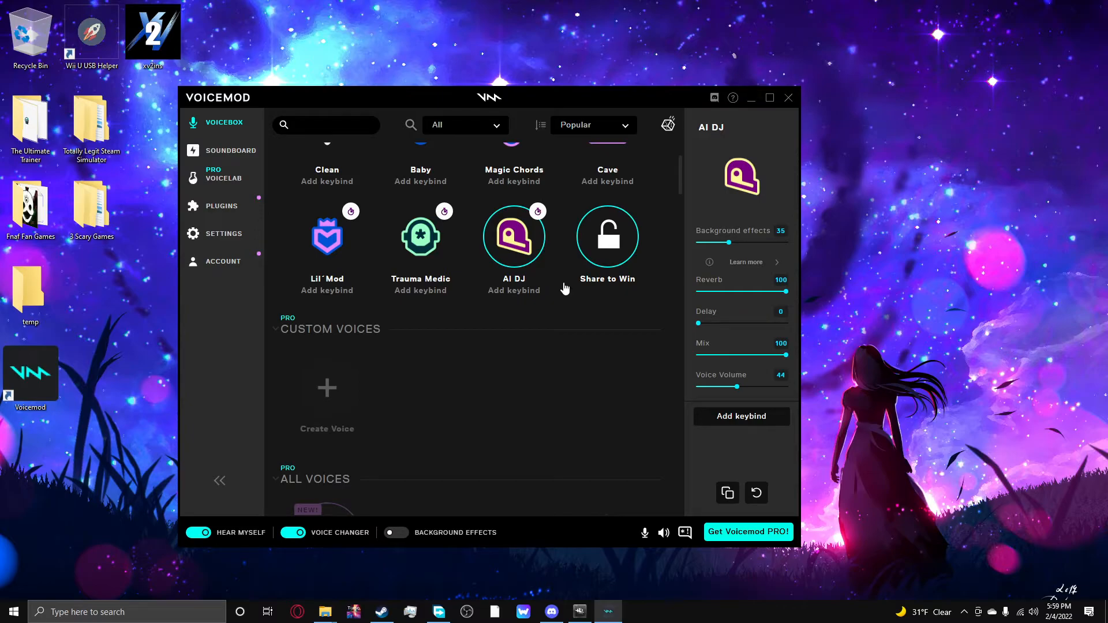
{"action": "mouse_move", "coordinate": [569, 290]}
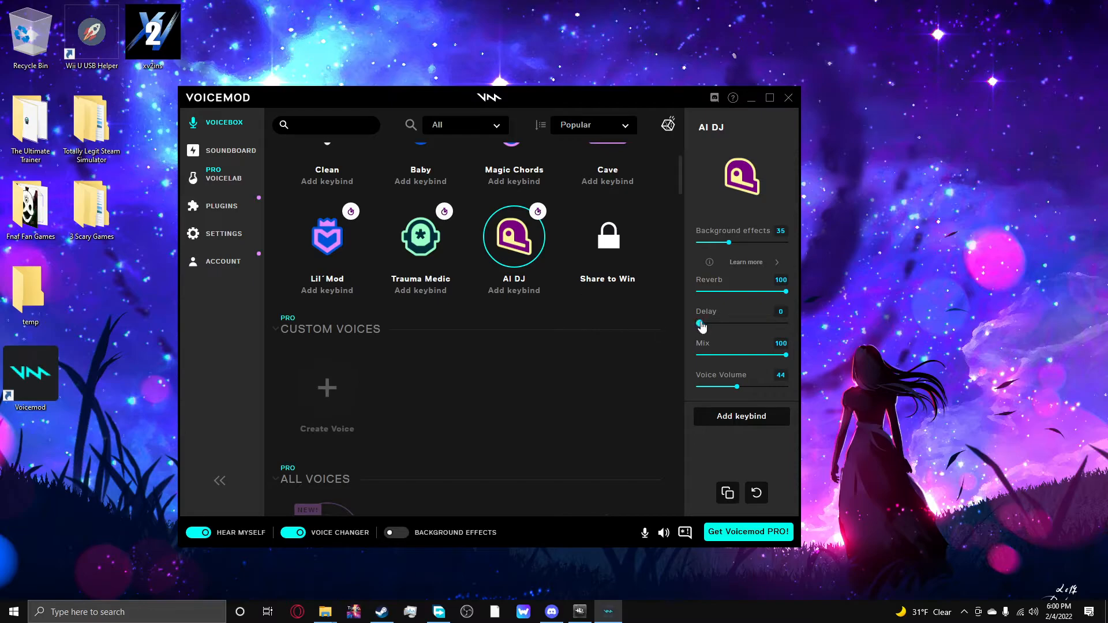
Try AI DJ's delay at 100 and 0, and turn its reverb down to 0
{"action": "left_click_drag", "start_coordinate": [701, 323], "coordinate": [788, 324]}
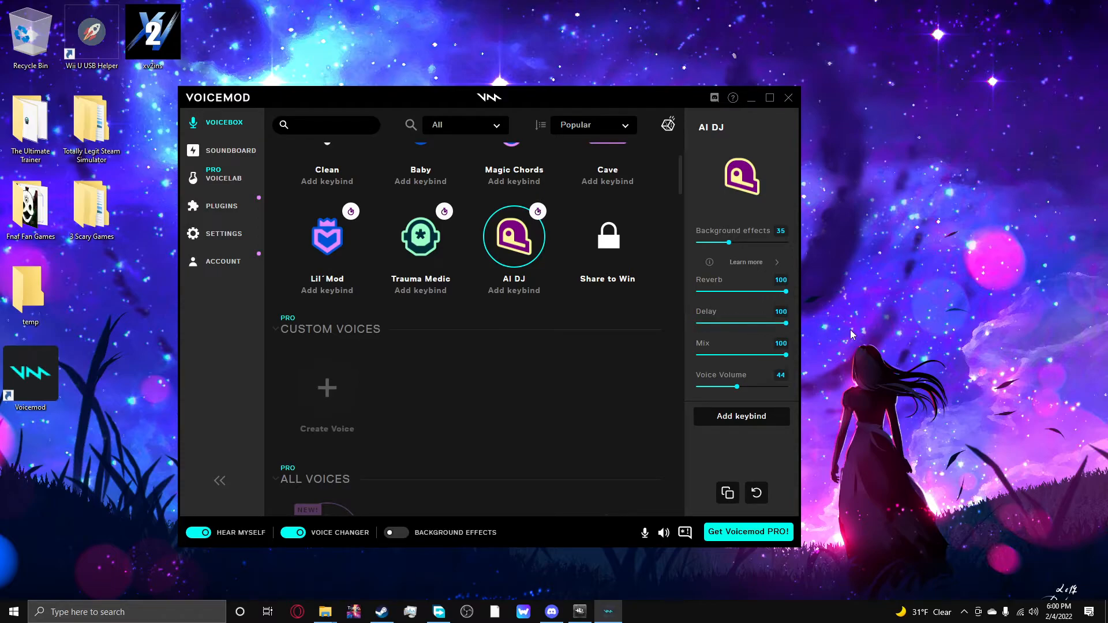
{"action": "left_click_drag", "start_coordinate": [783, 323], "coordinate": [698, 324]}
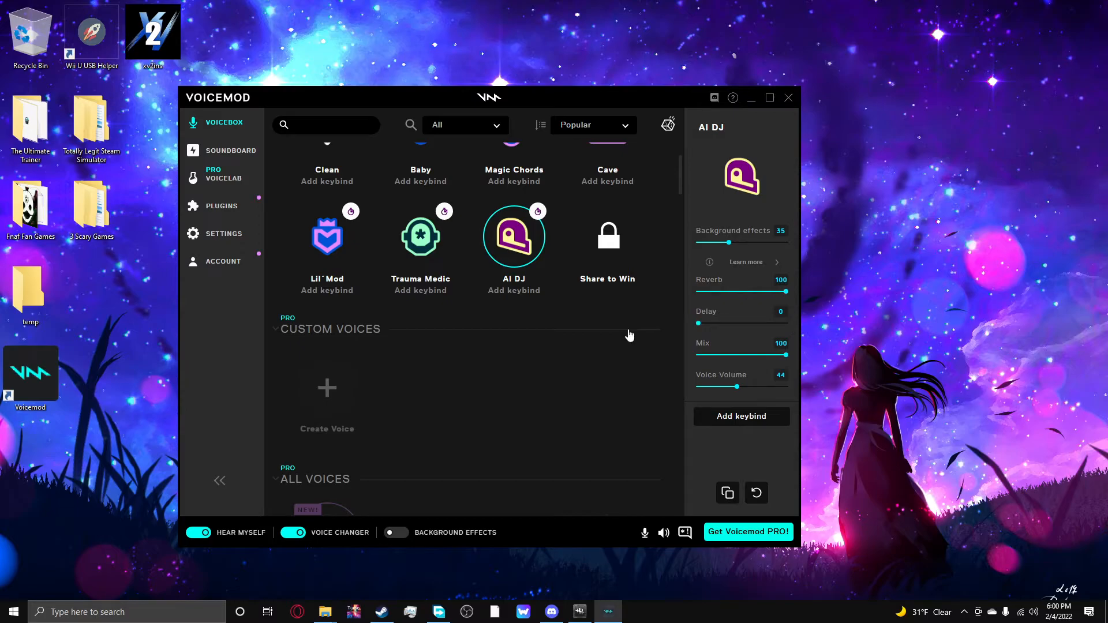
{"action": "left_click_drag", "start_coordinate": [785, 291], "coordinate": [697, 291]}
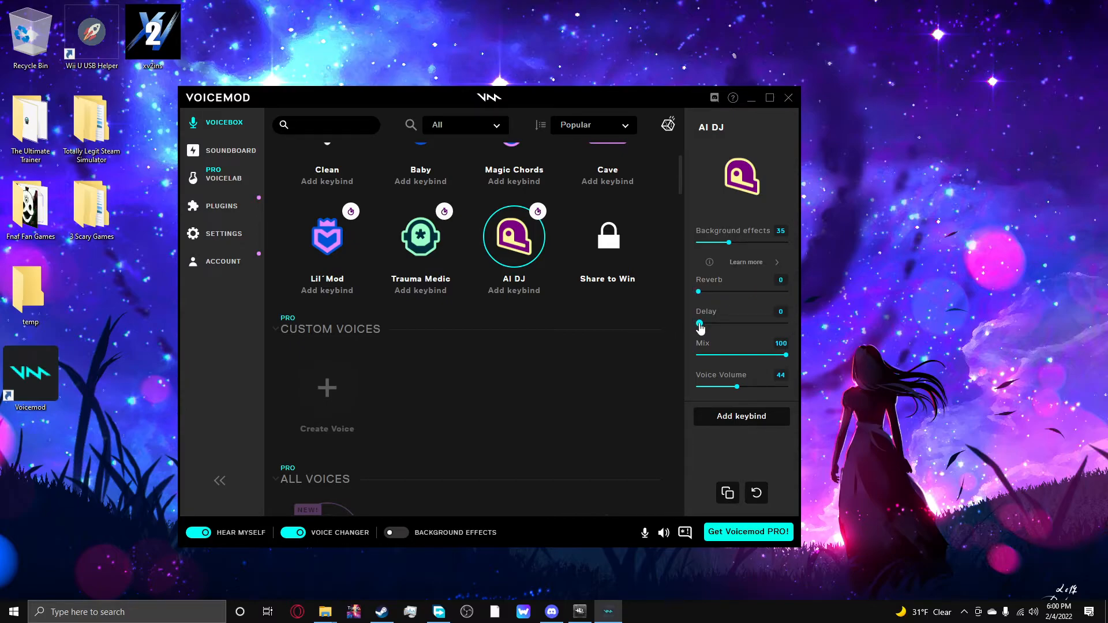
{"action": "left_click_drag", "start_coordinate": [700, 323], "coordinate": [786, 323]}
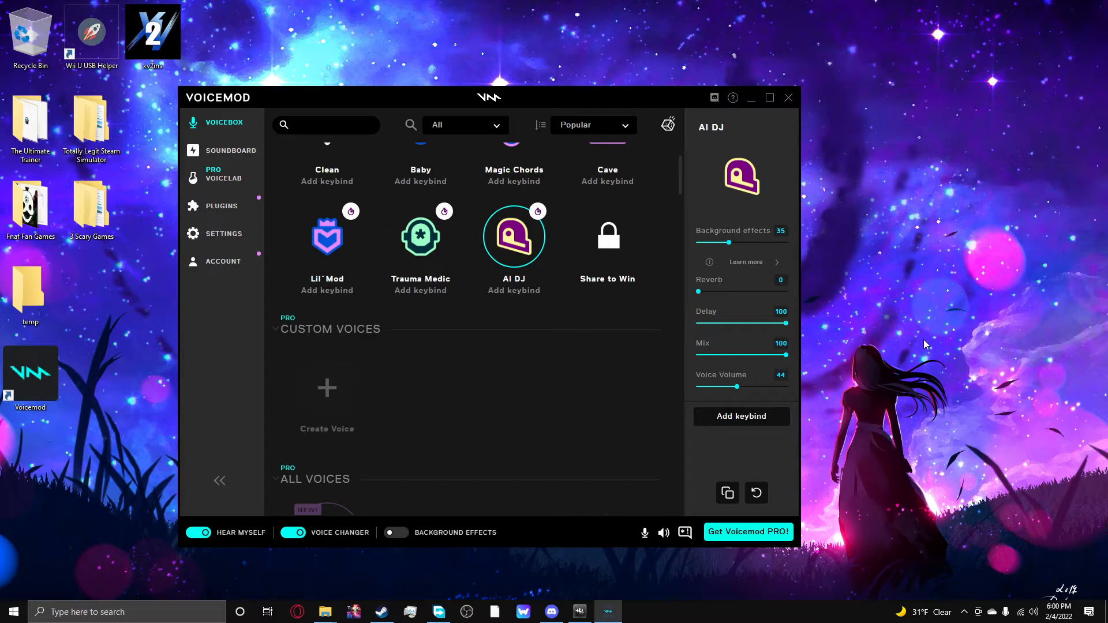
{"action": "mouse_move", "coordinate": [883, 347]}
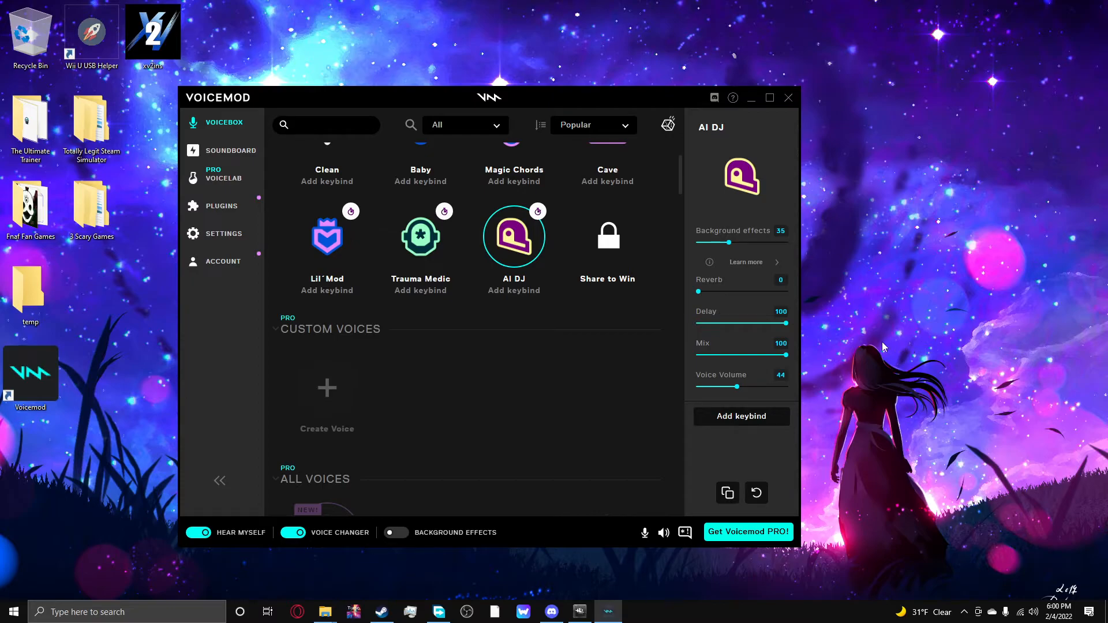
Compare AI DJ reverb and delay levels, leaving delay at 0 and reverb at 100
{"action": "left_click_drag", "start_coordinate": [697, 291], "coordinate": [786, 291]}
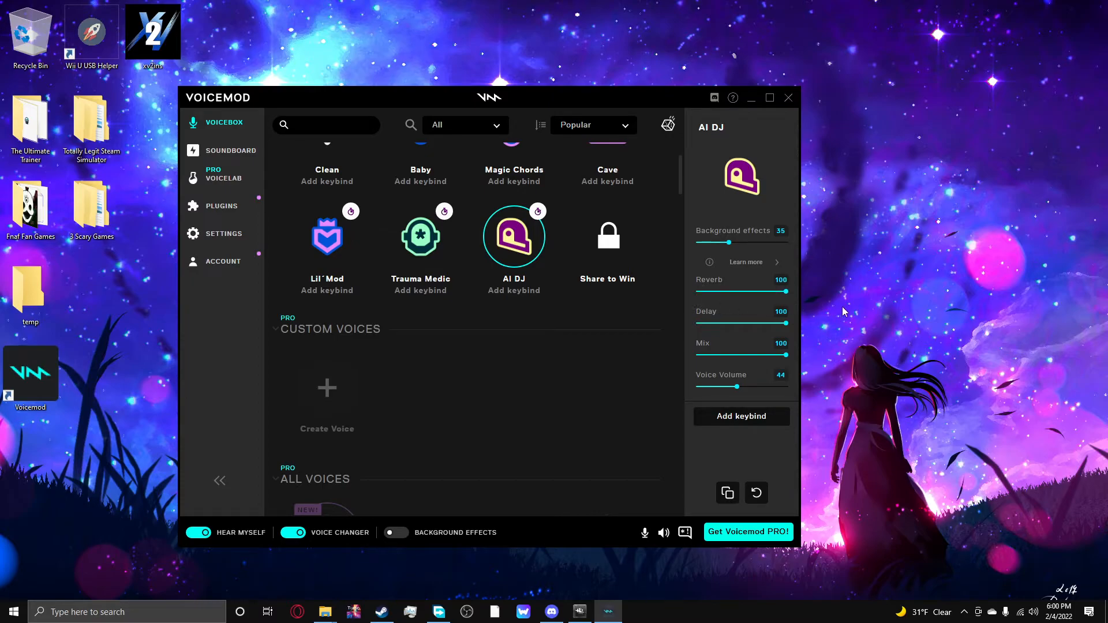
{"action": "mouse_move", "coordinate": [827, 313]}
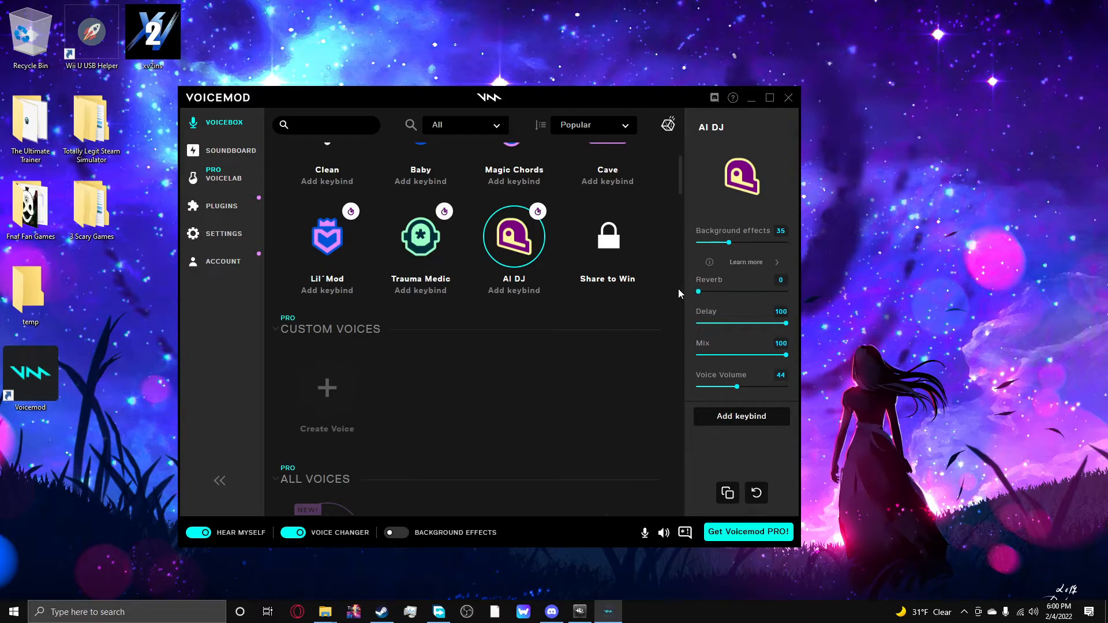
{"action": "left_click_drag", "start_coordinate": [785, 323], "coordinate": [698, 323]}
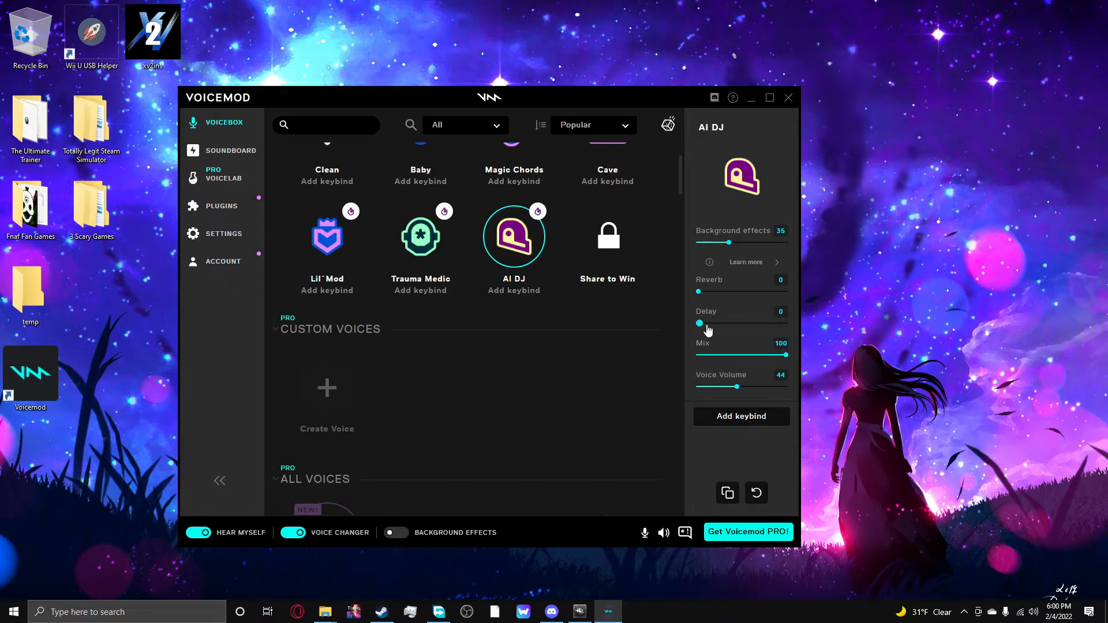
{"action": "mouse_move", "coordinate": [702, 332]}
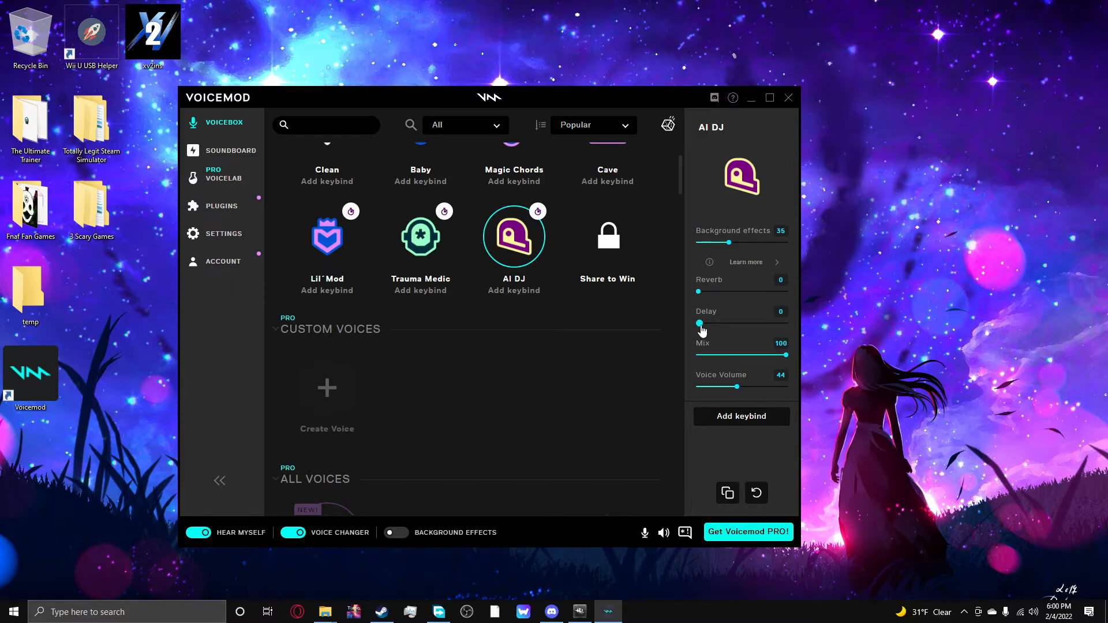
{"action": "left_click_drag", "start_coordinate": [700, 323], "coordinate": [785, 323]}
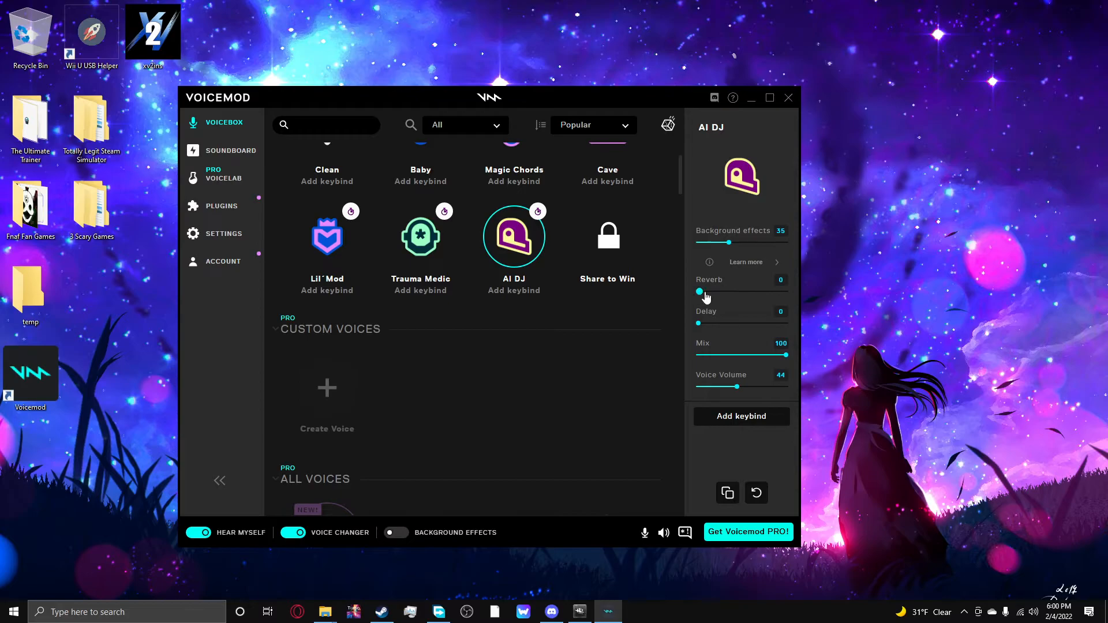
{"action": "left_click_drag", "start_coordinate": [700, 291], "coordinate": [783, 291]}
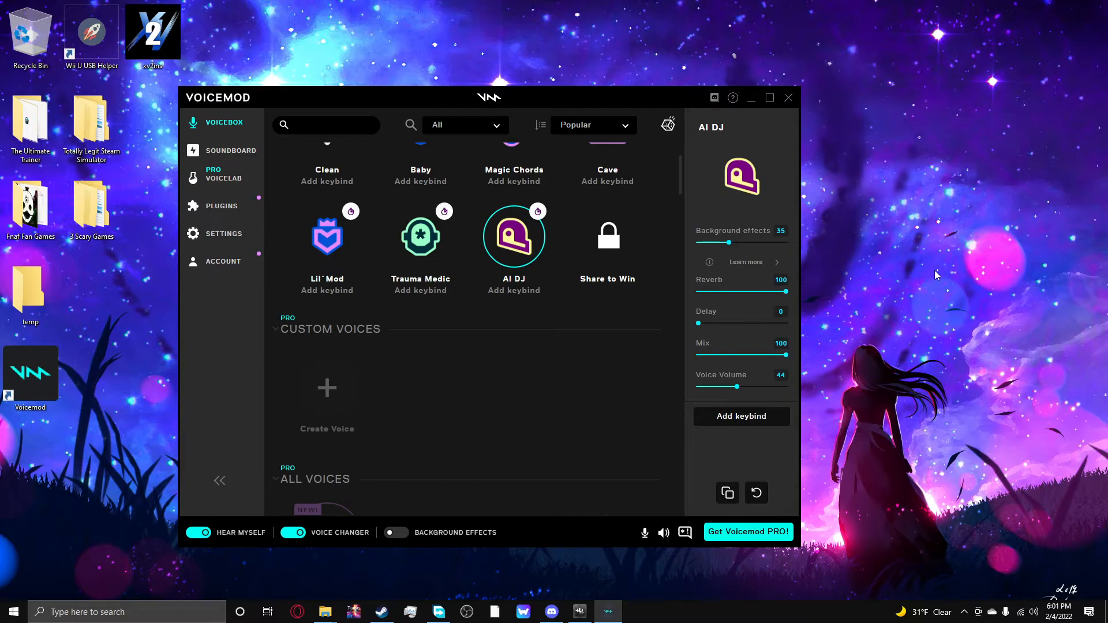
Raise the AI DJ delay to 100 while reverb stays at 0
{"action": "left_click_drag", "start_coordinate": [699, 323], "coordinate": [783, 323]}
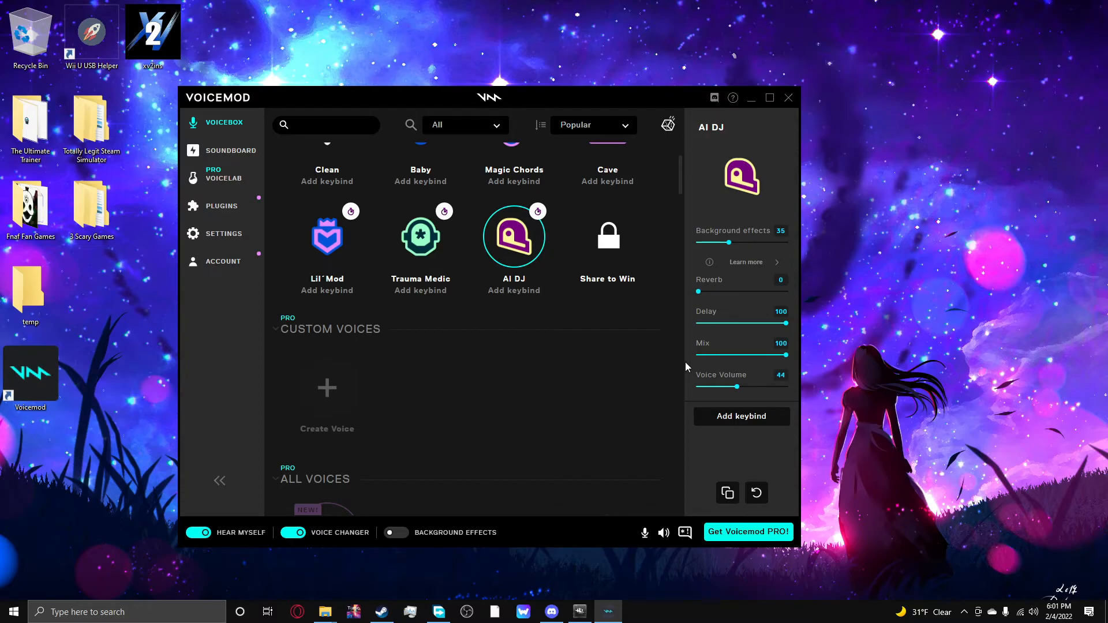
{"action": "mouse_move", "coordinate": [725, 334]}
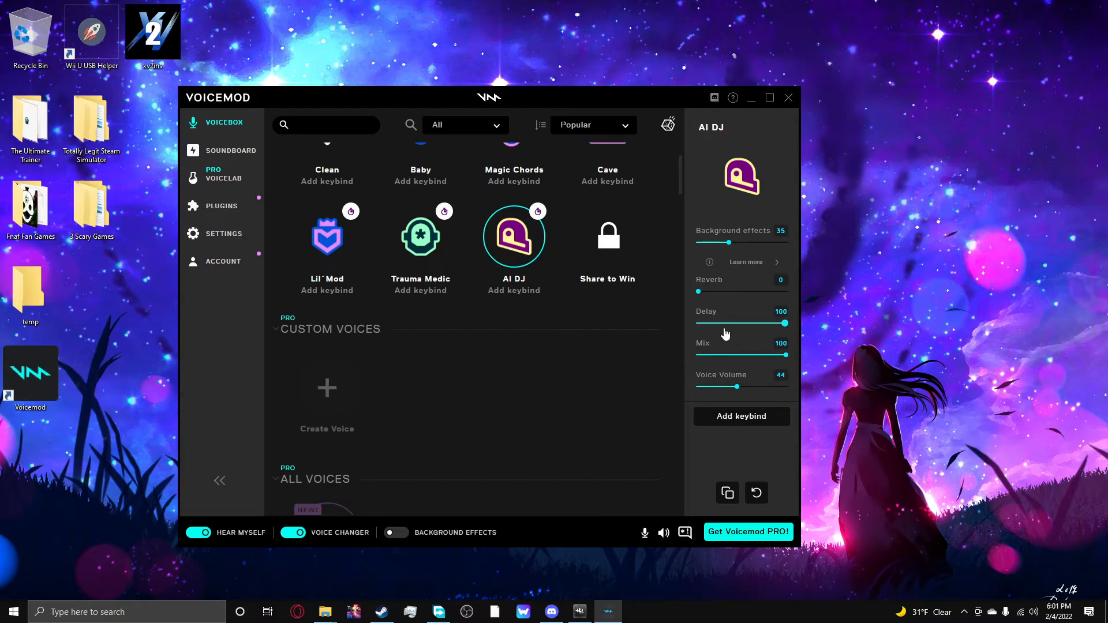
Move AI DJ's delay between 0 and 100, then raise both reverb and delay to 100
{"action": "left_click_drag", "start_coordinate": [783, 323], "coordinate": [704, 323]}
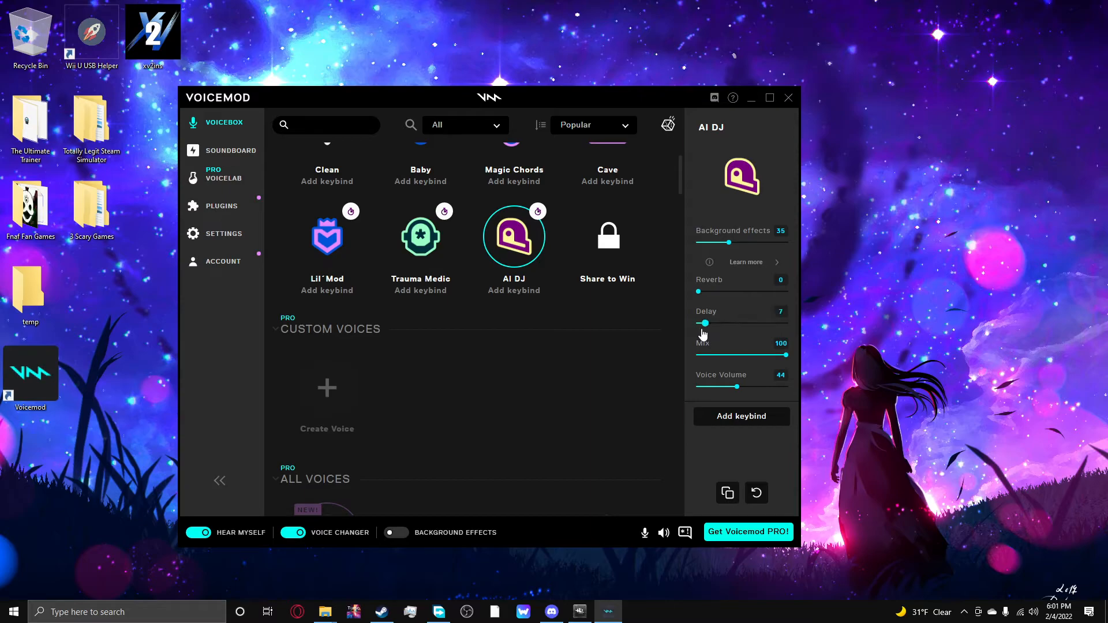
{"action": "left_click_drag", "start_coordinate": [705, 323], "coordinate": [695, 323]}
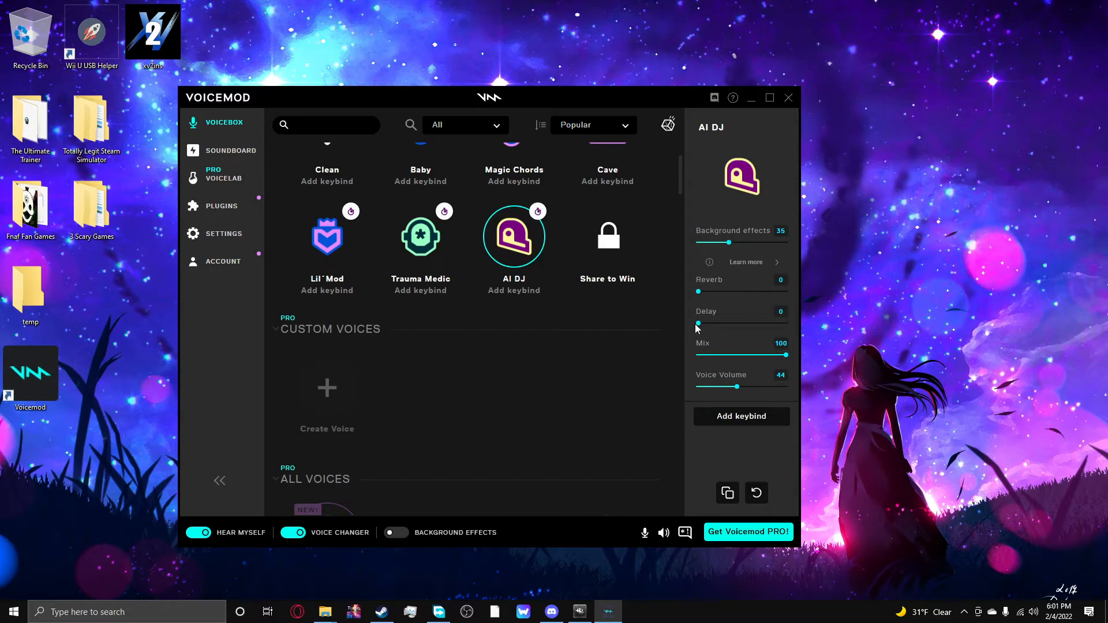
{"action": "left_click_drag", "start_coordinate": [697, 323], "coordinate": [784, 323]}
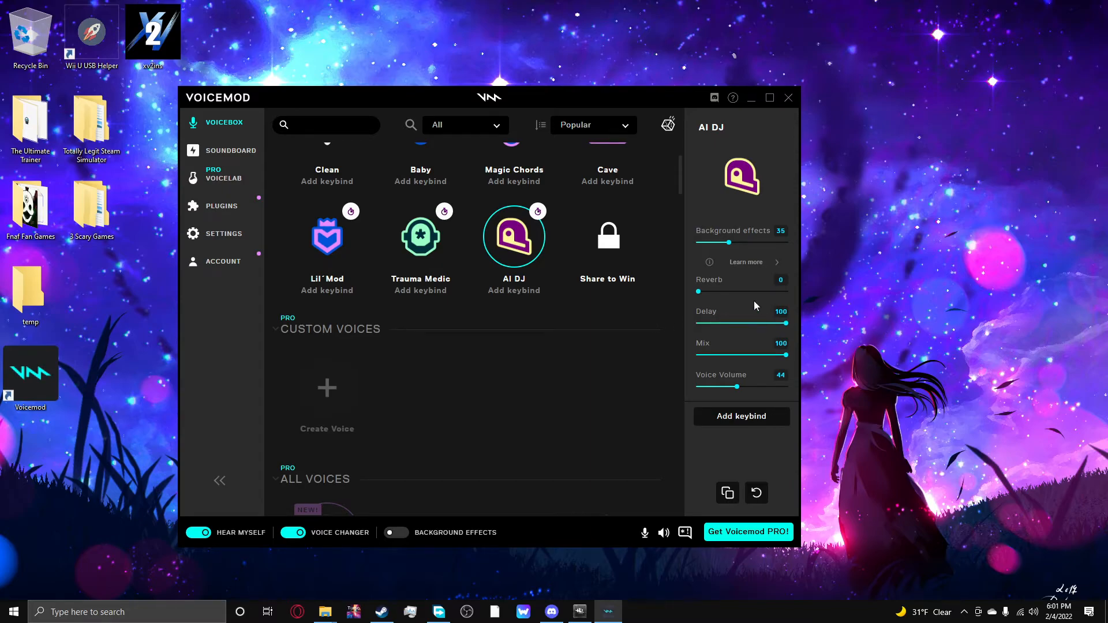
{"action": "left_click_drag", "start_coordinate": [782, 324], "coordinate": [698, 323]}
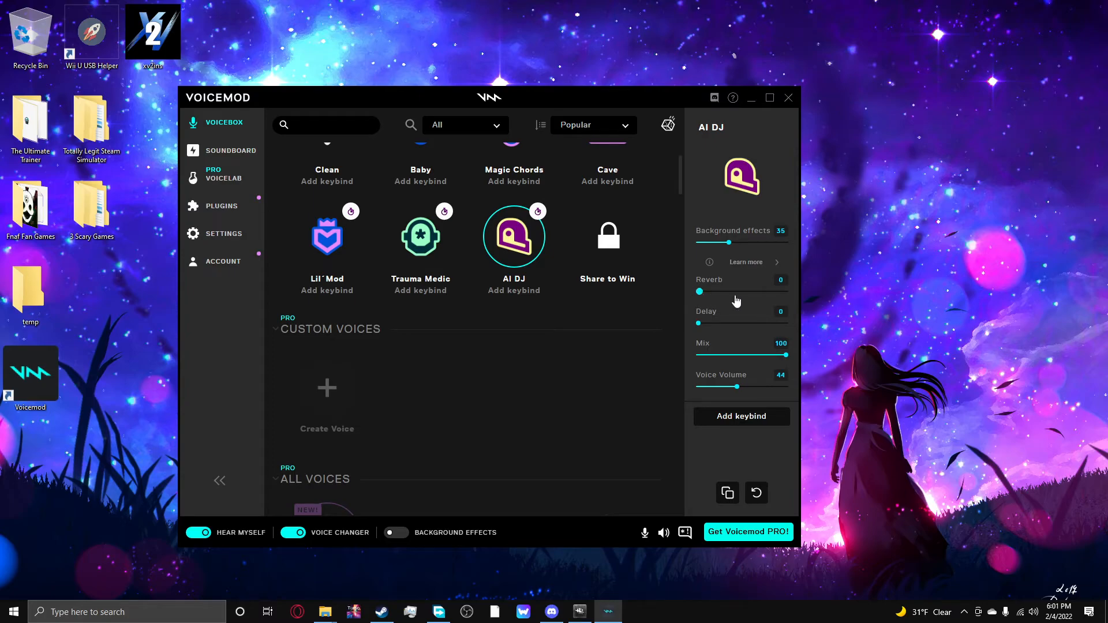
{"action": "left_click_drag", "start_coordinate": [699, 291], "coordinate": [782, 291]}
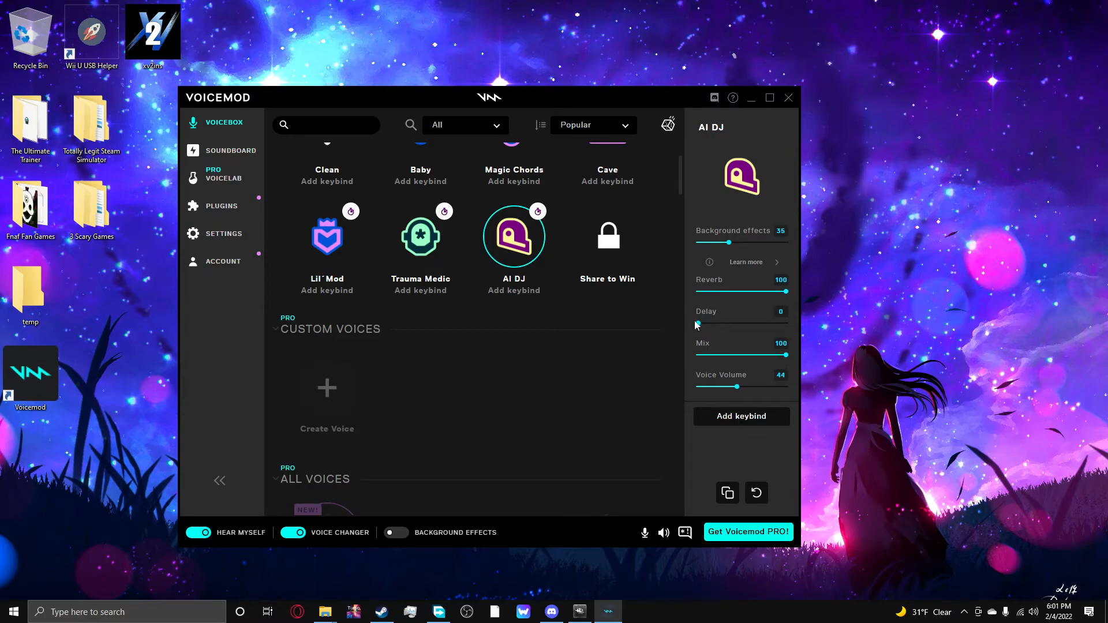
{"action": "left_click_drag", "start_coordinate": [697, 323], "coordinate": [786, 324]}
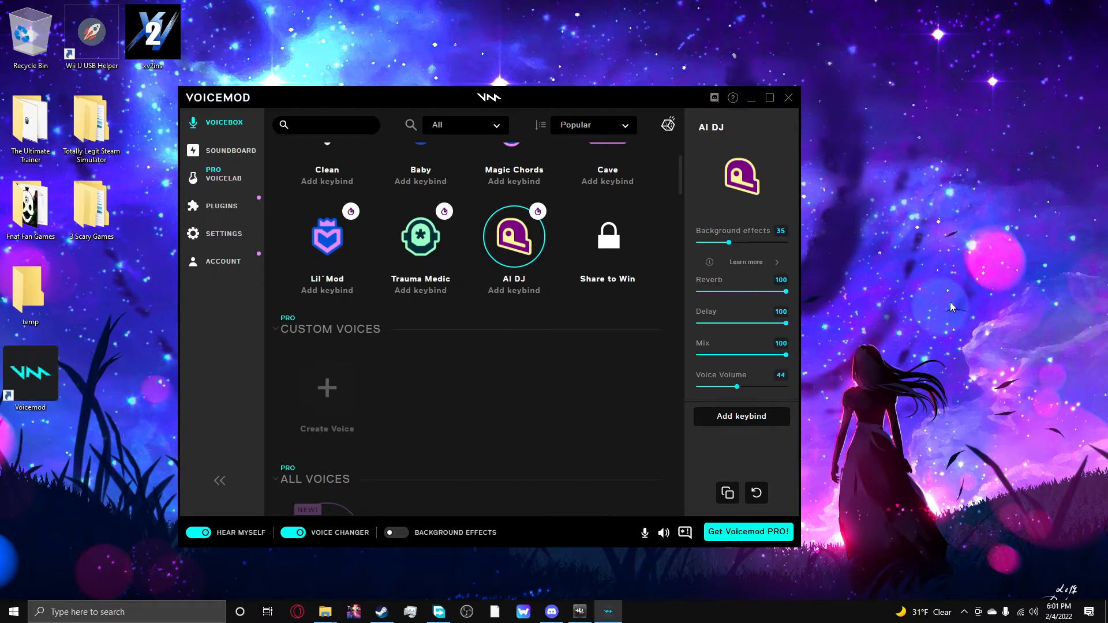
{"action": "mouse_move", "coordinate": [945, 305]}
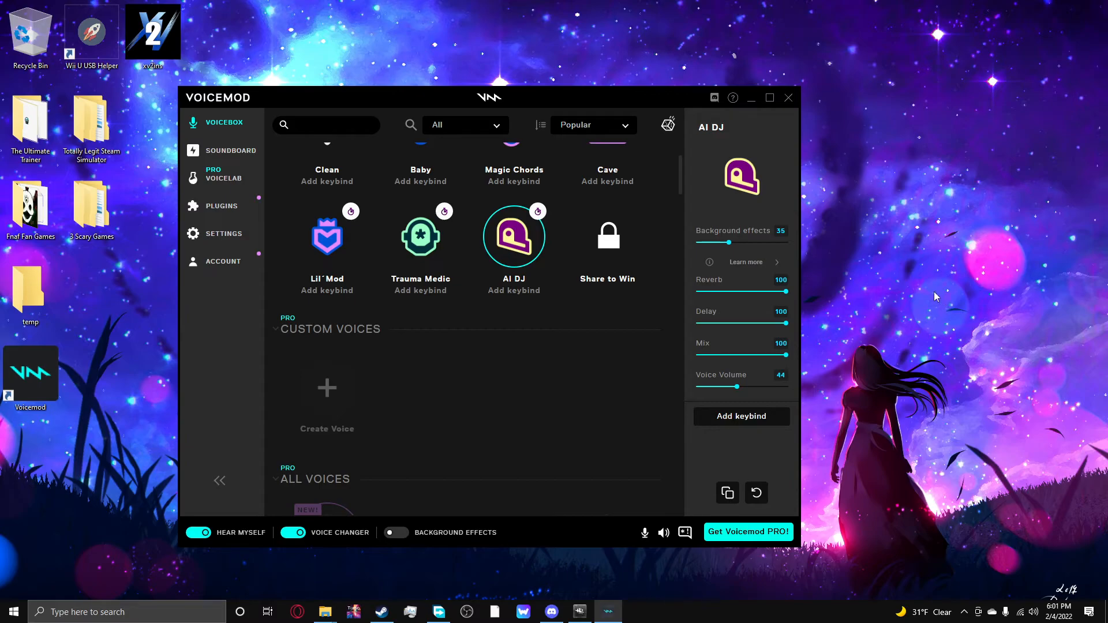
{"action": "mouse_move", "coordinate": [678, 322]}
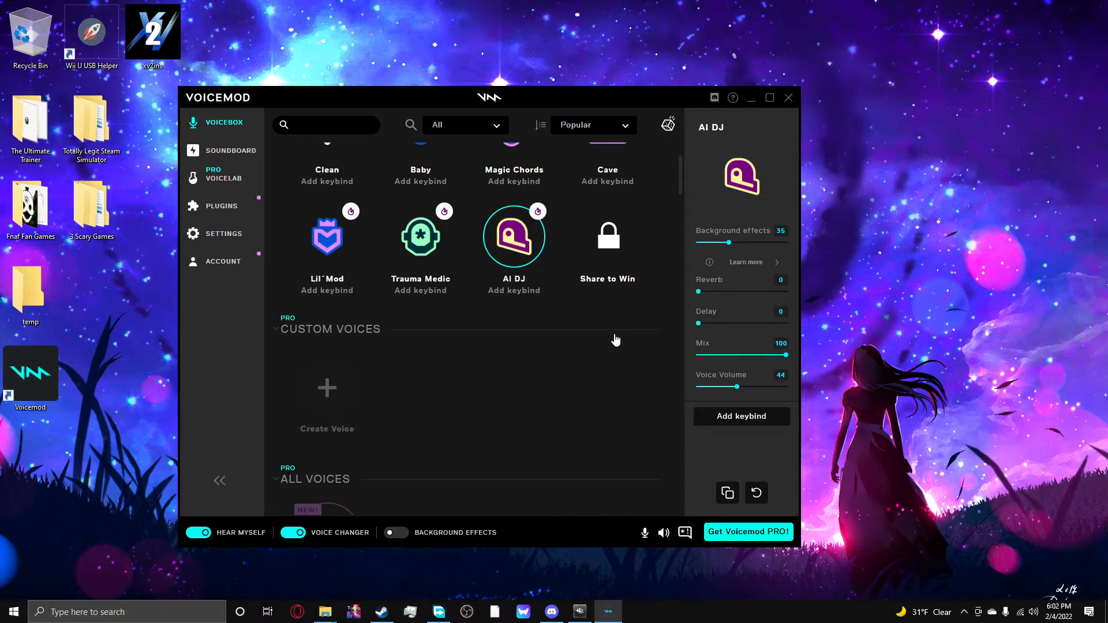
{"action": "mouse_move", "coordinate": [693, 334]}
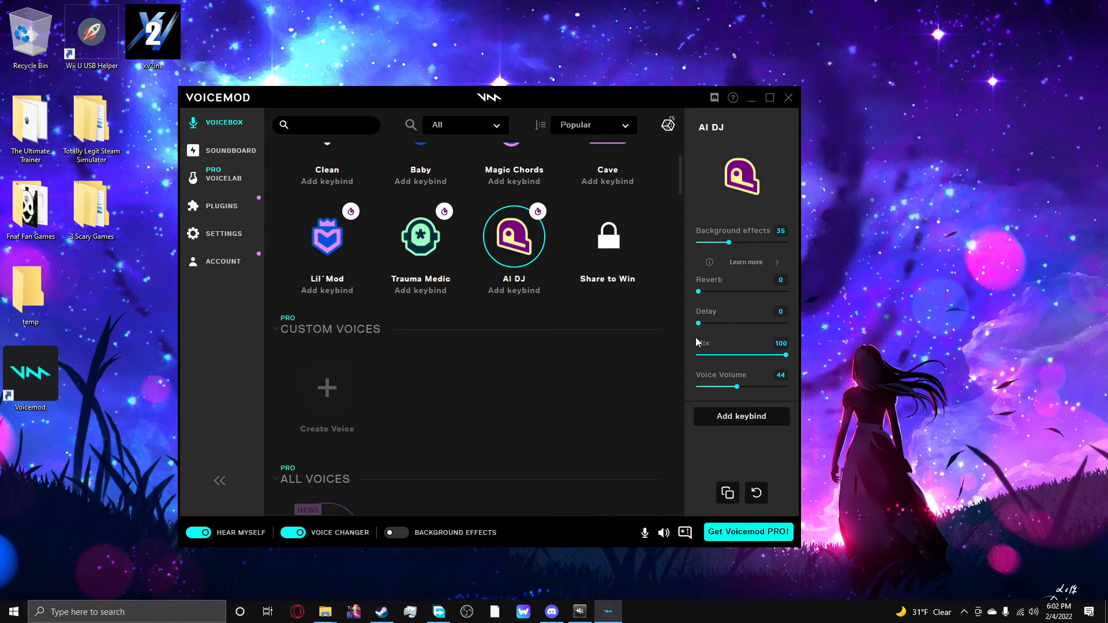
Push the AI DJ delay up to 100, then pull it back down
{"action": "left_click_drag", "start_coordinate": [699, 323], "coordinate": [737, 323]}
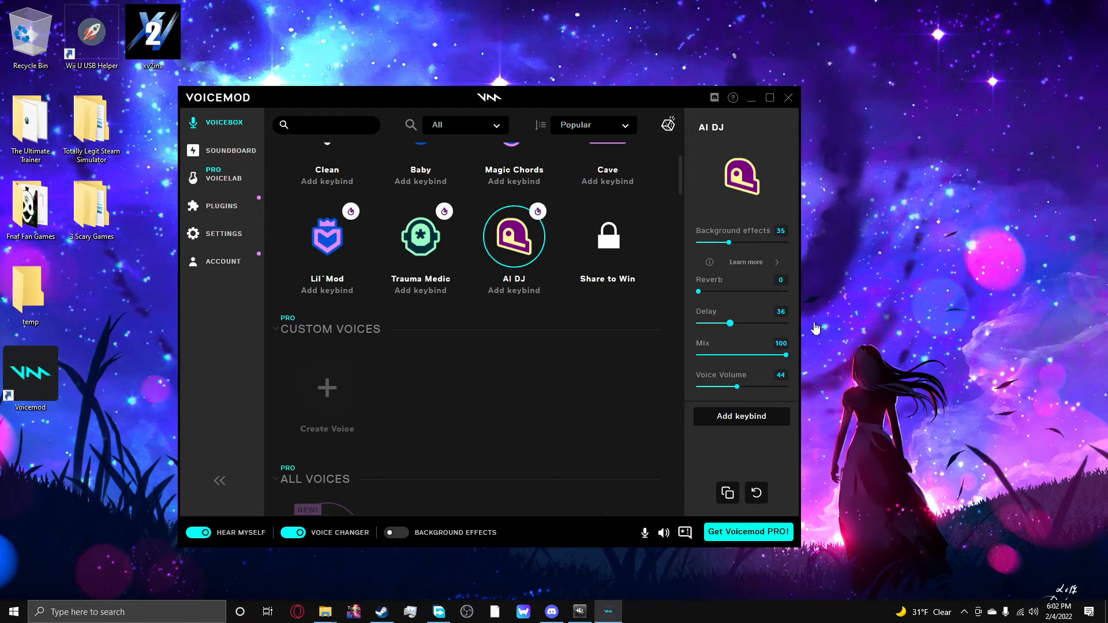
{"action": "left_click_drag", "start_coordinate": [737, 323], "coordinate": [782, 323]}
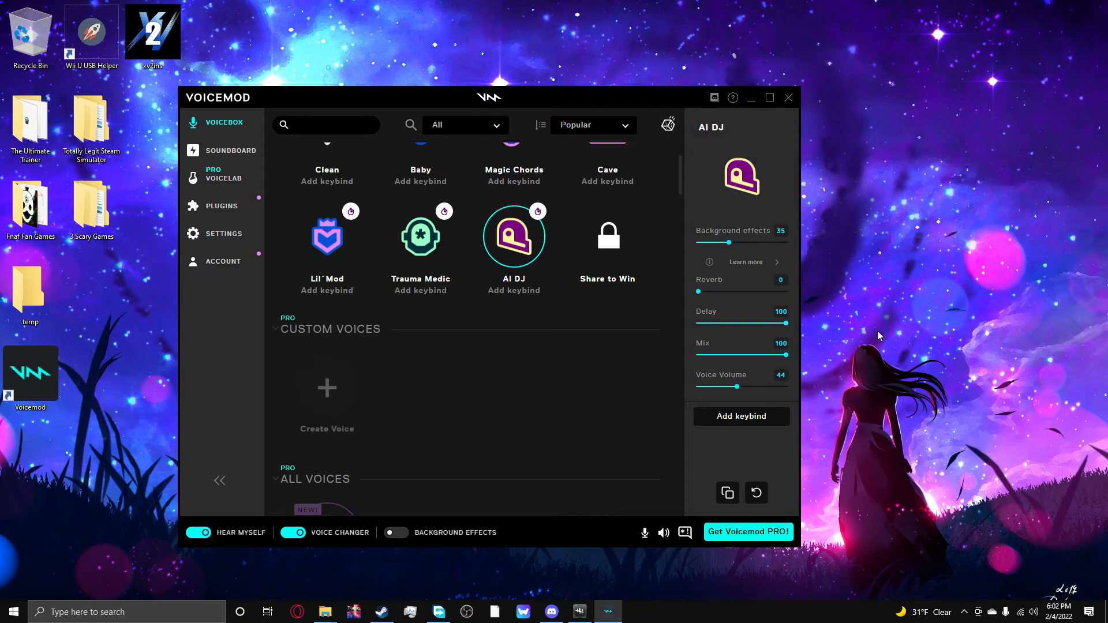
{"action": "left_click_drag", "start_coordinate": [782, 323], "coordinate": [713, 323]}
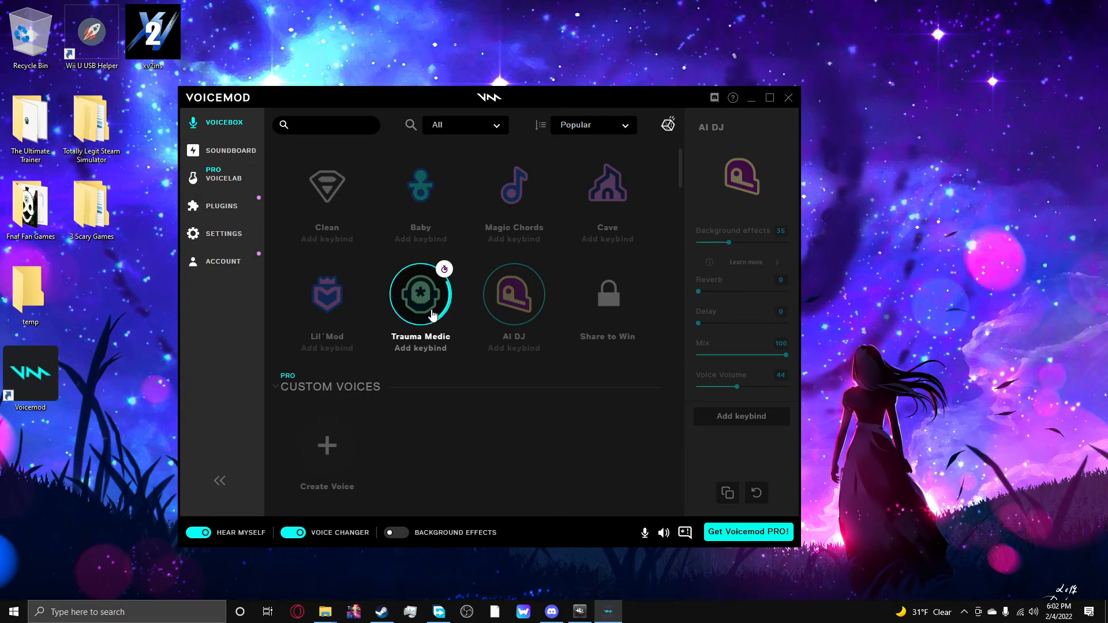
Activate the Trauma Medic voice and set its skin to AV Megaphone
{"action": "left_click", "coordinate": [420, 295]}
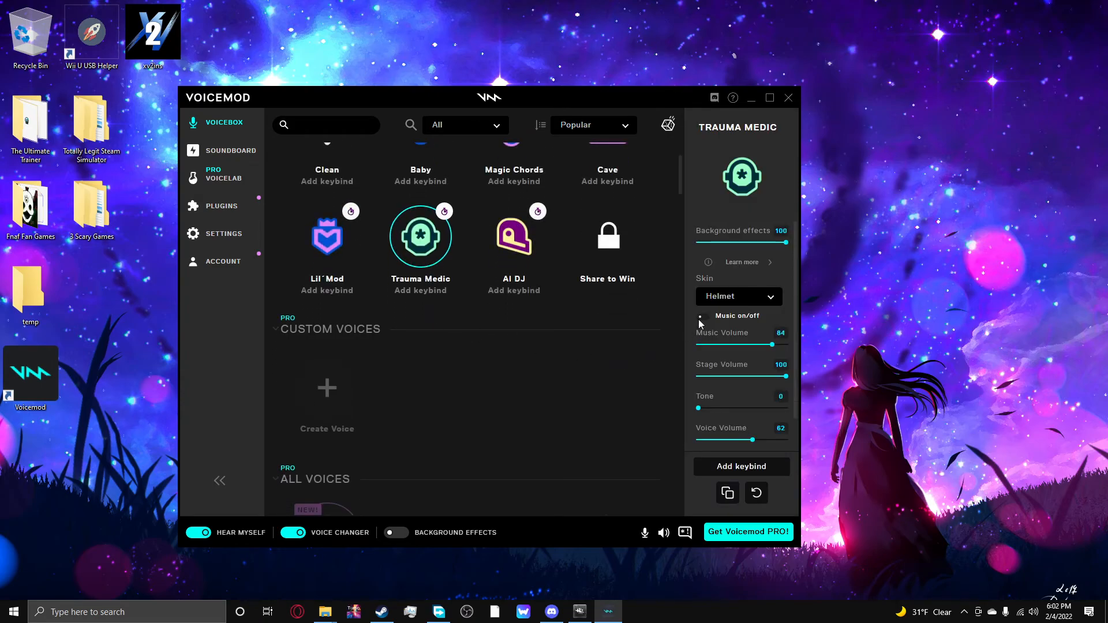
{"action": "left_click", "coordinate": [738, 297]}
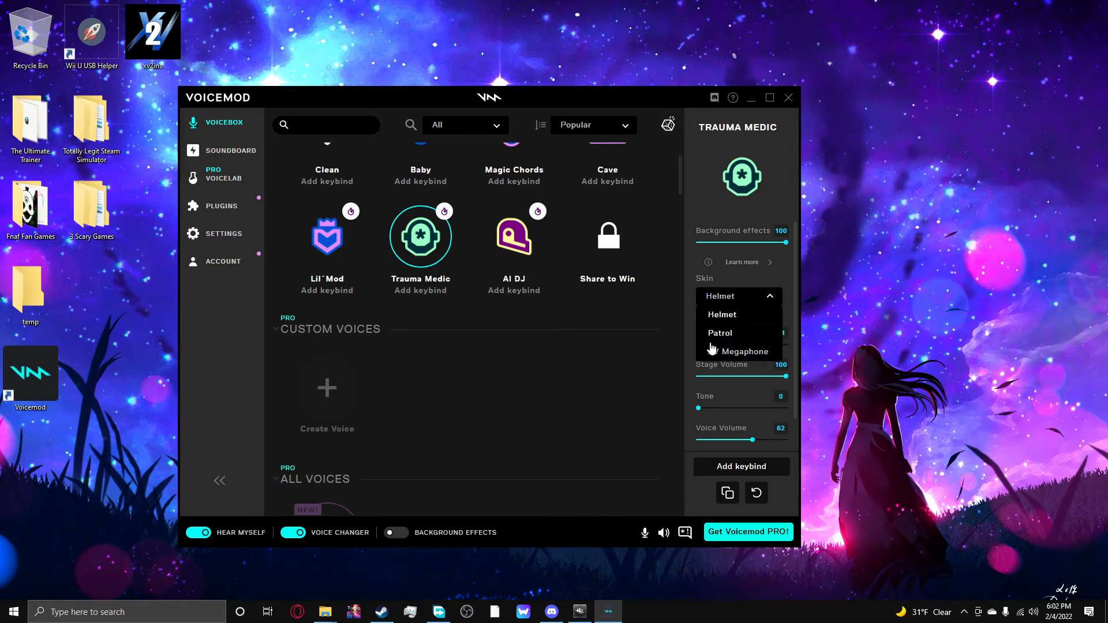
{"action": "left_click", "coordinate": [742, 351]}
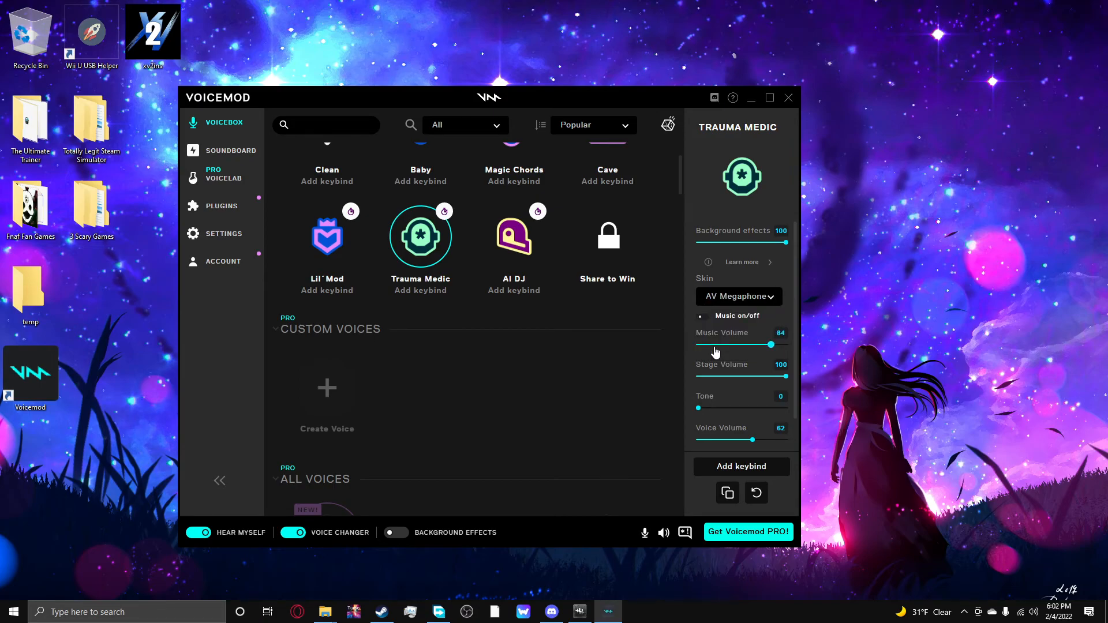